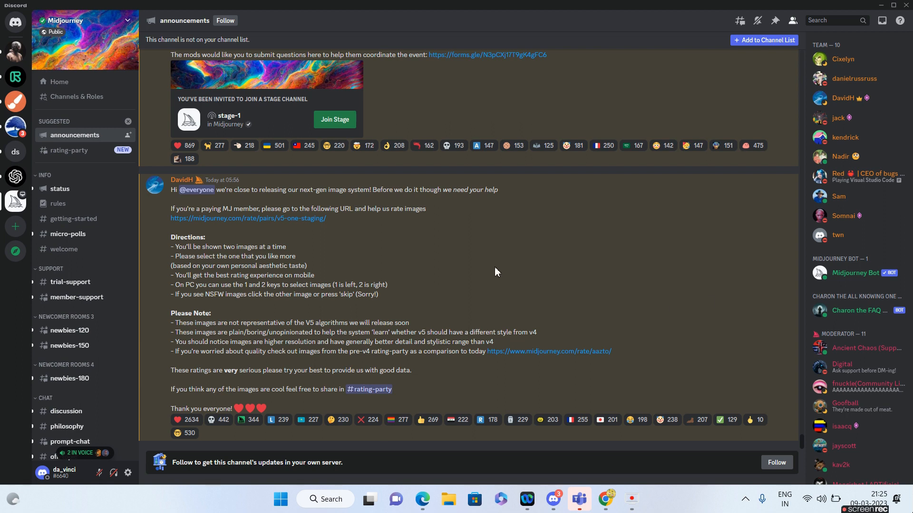
mouse_move(244, 200)
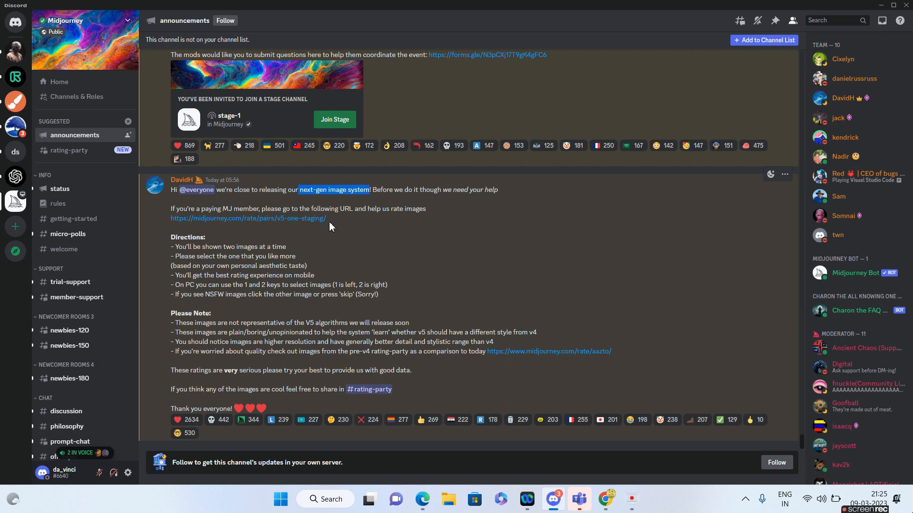
mouse_move(225, 251)
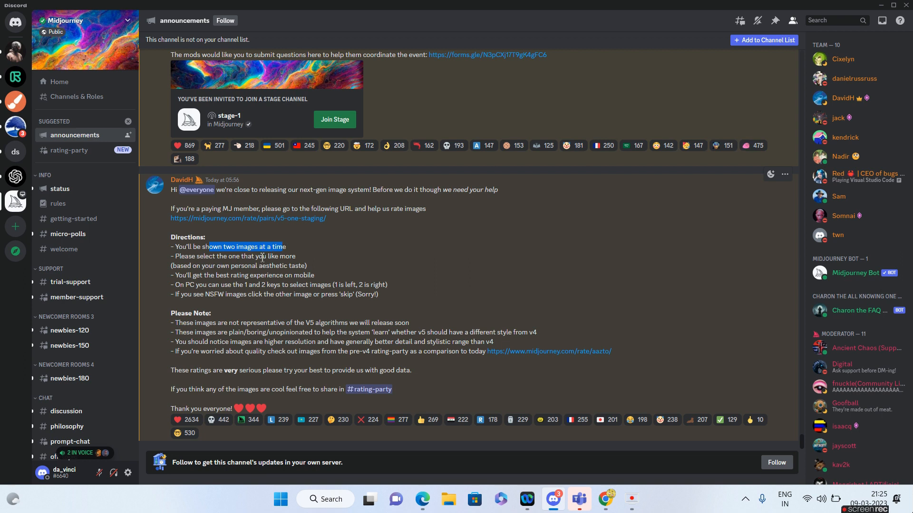
mouse_move(264, 278)
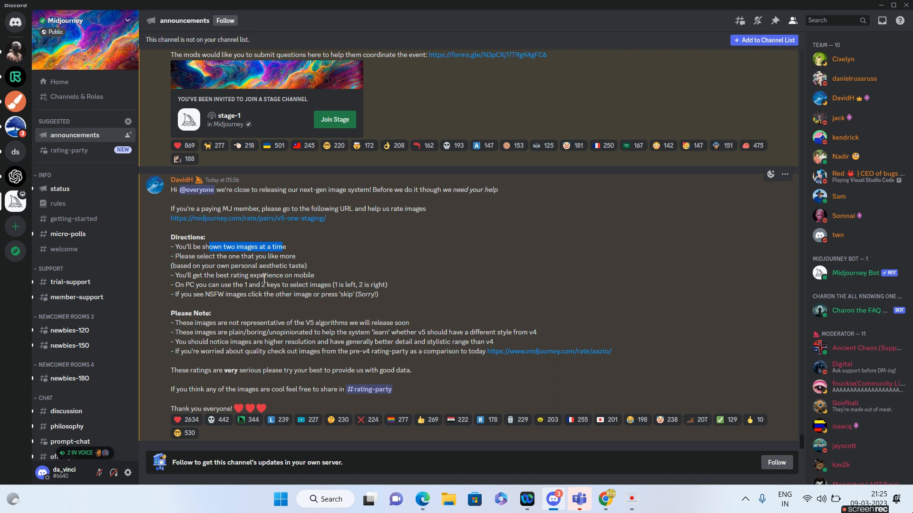
mouse_move(244, 323)
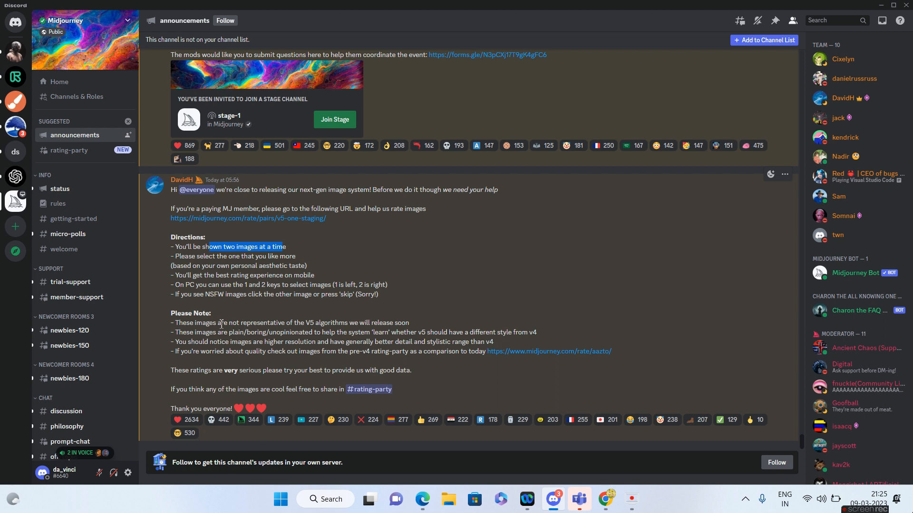
From the Discord announcement, highlight the not-V5-representative note and launch the V5 rating pairs page
left_click(224, 324)
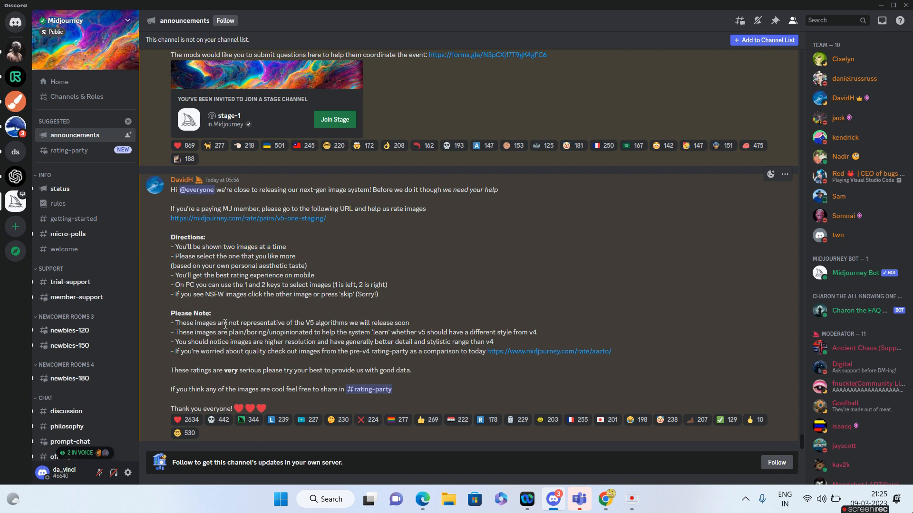
left_click_drag(217, 322, 395, 322)
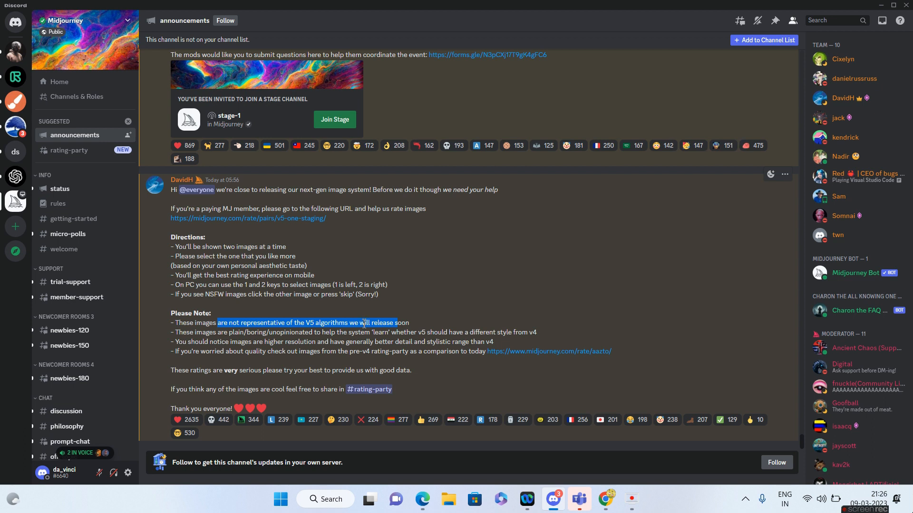
mouse_move(276, 334)
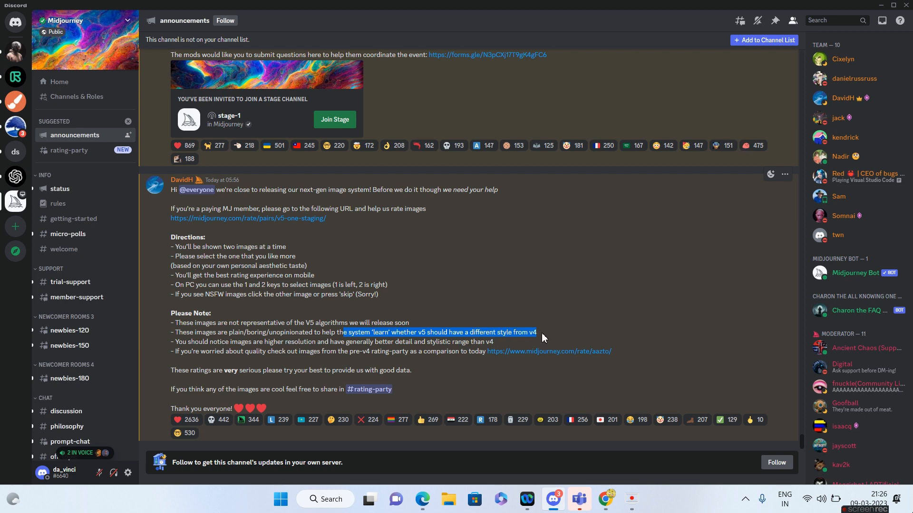
mouse_move(431, 291)
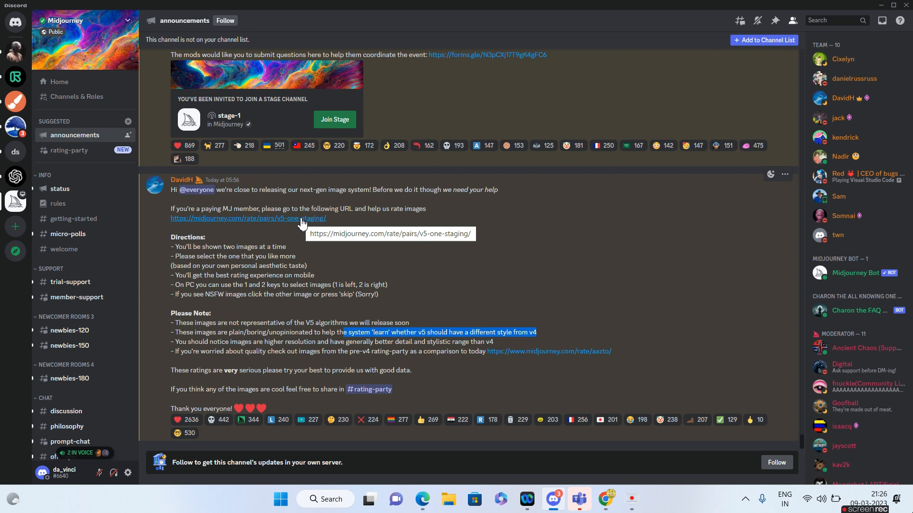
mouse_move(269, 232)
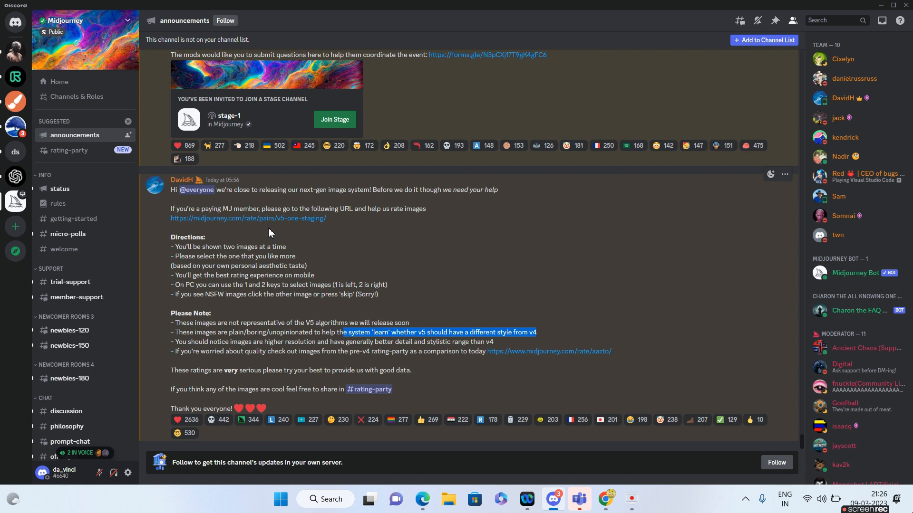
mouse_move(248, 219)
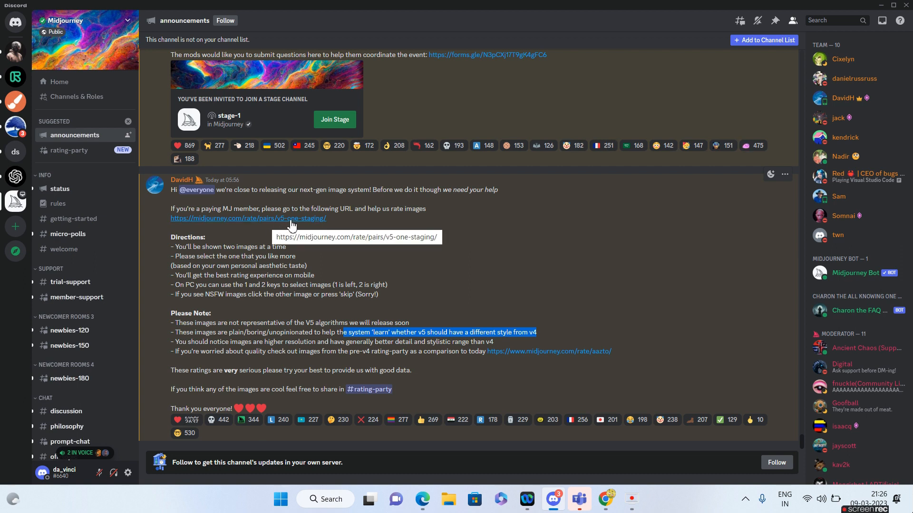
left_click(249, 219)
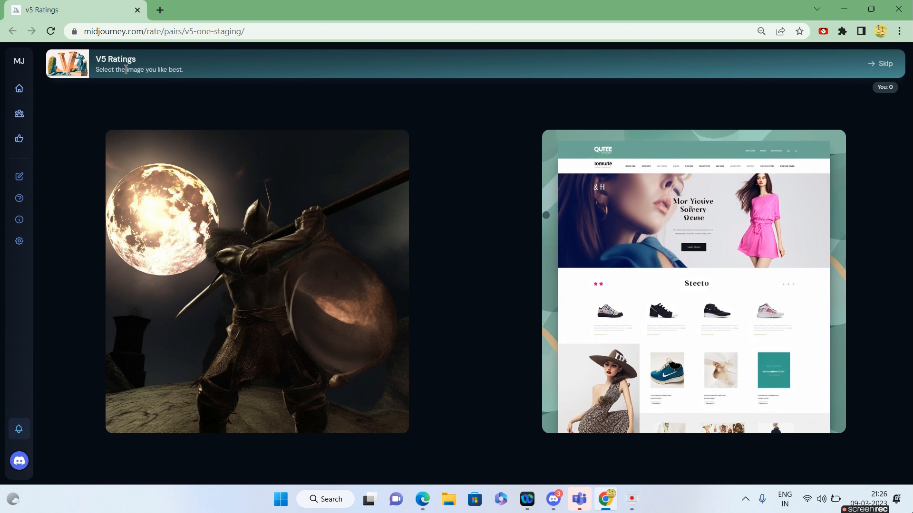
left_click(256, 281)
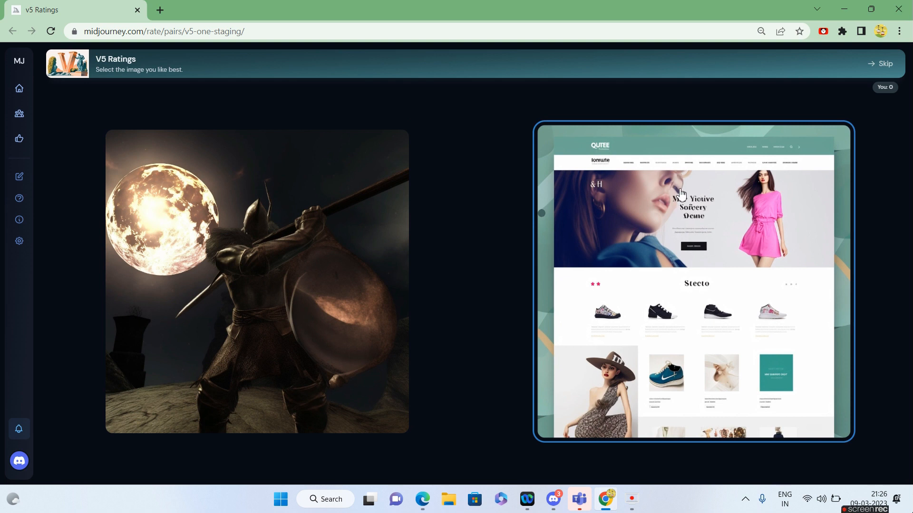
mouse_move(678, 222)
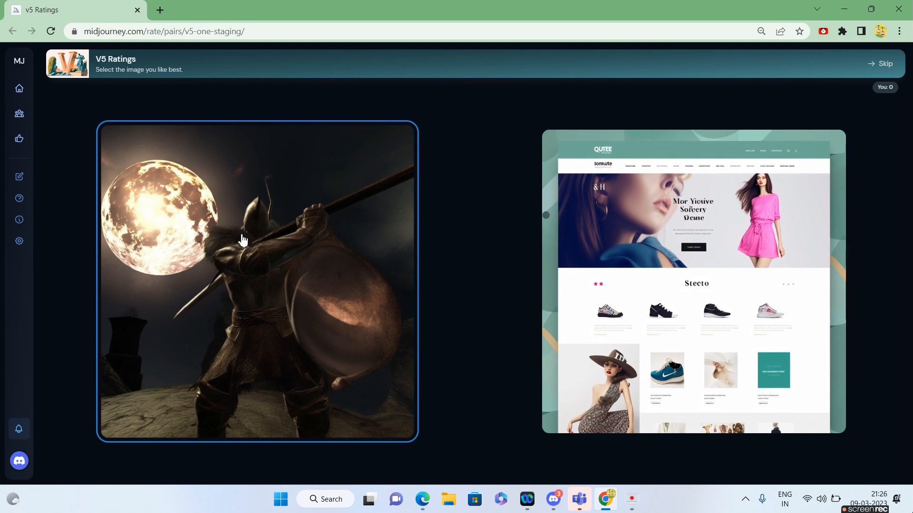
Rate the first pairs, preferring the moonlit knight, mushroom house, pecking chicken and black cat with book
left_click(257, 280)
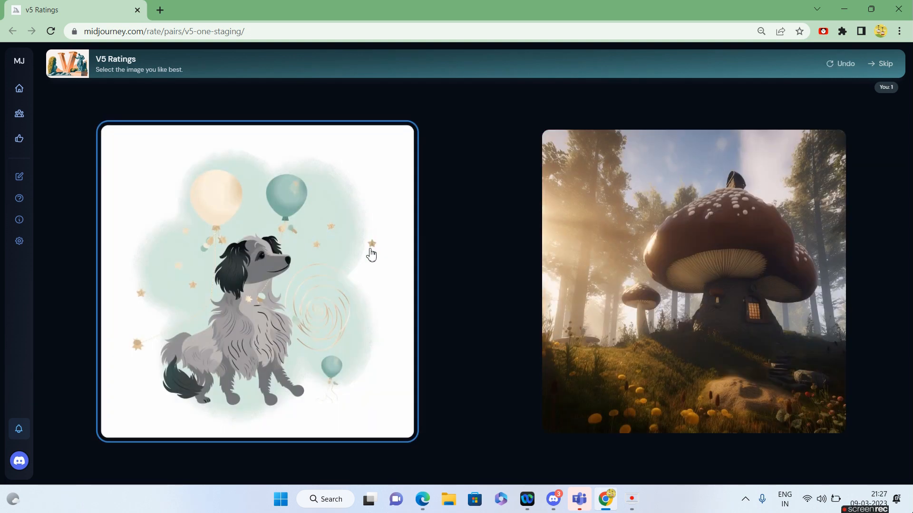
left_click(693, 282)
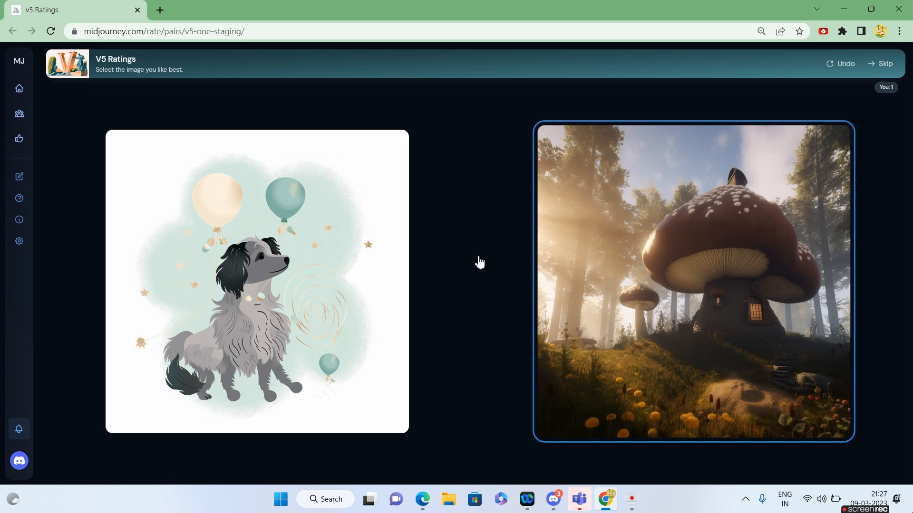
left_click(693, 282)
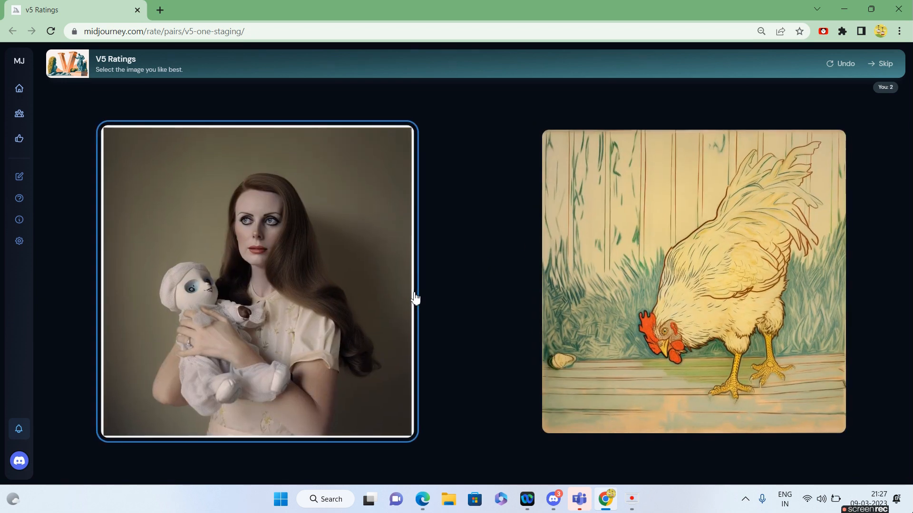
mouse_move(251, 258)
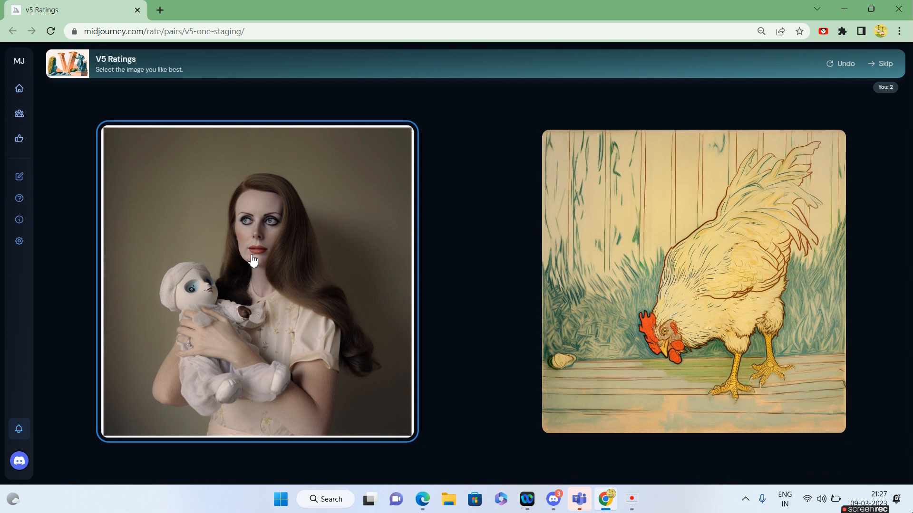
left_click(692, 281)
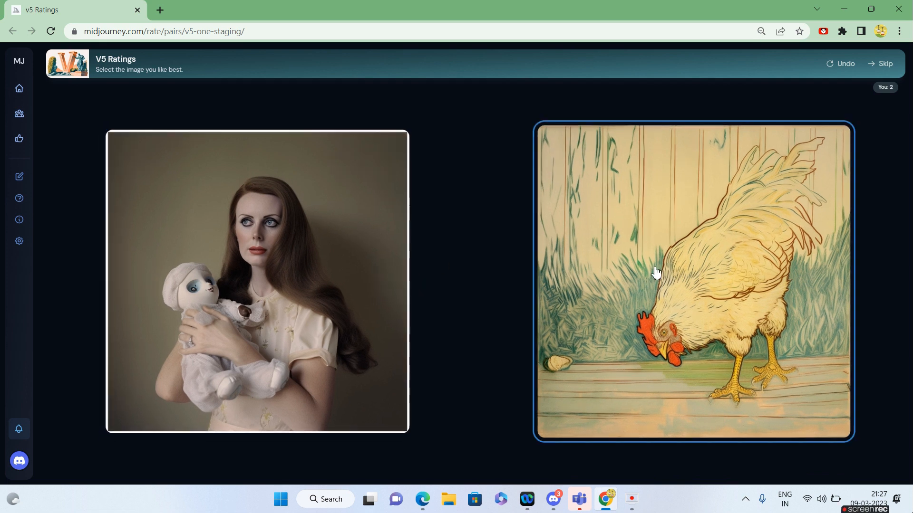
left_click(693, 281)
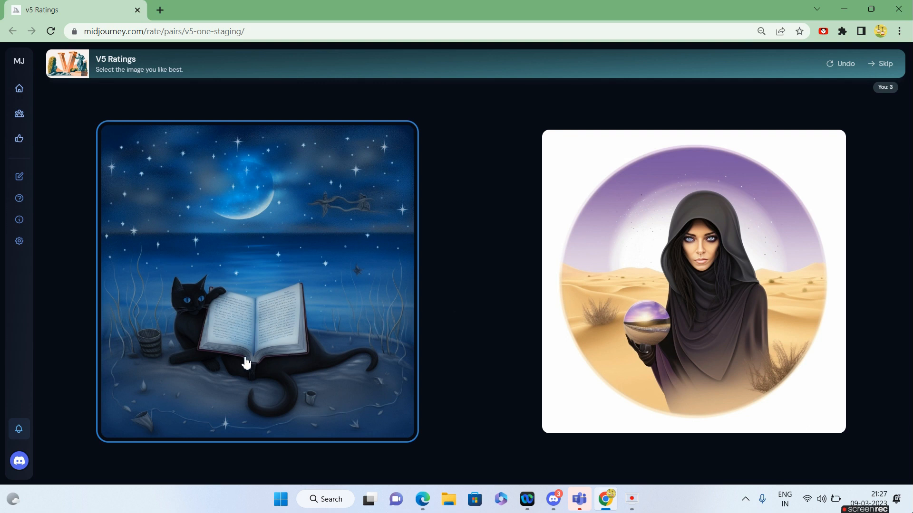
mouse_move(228, 378)
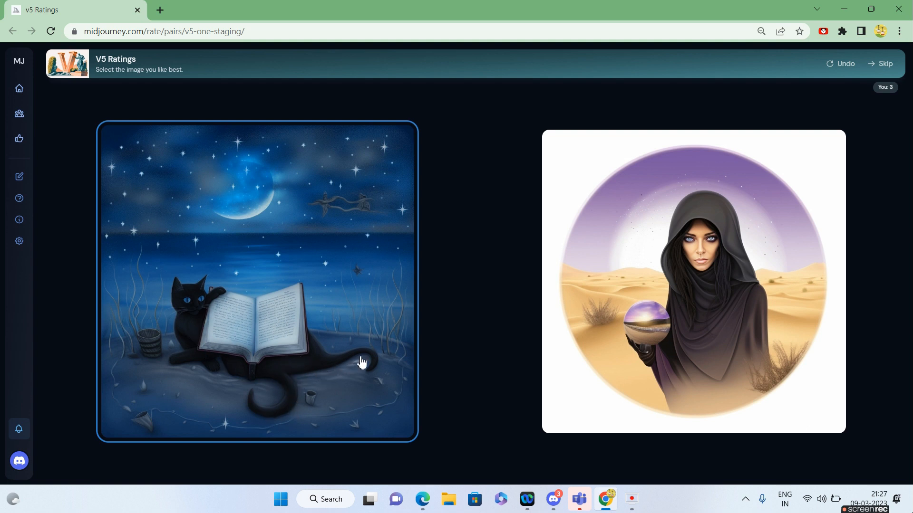
left_click(693, 280)
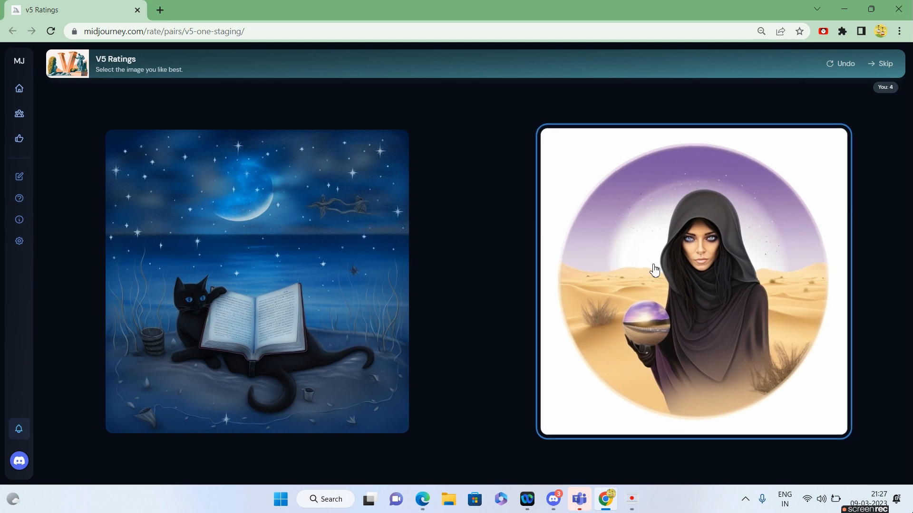
left_click(692, 281)
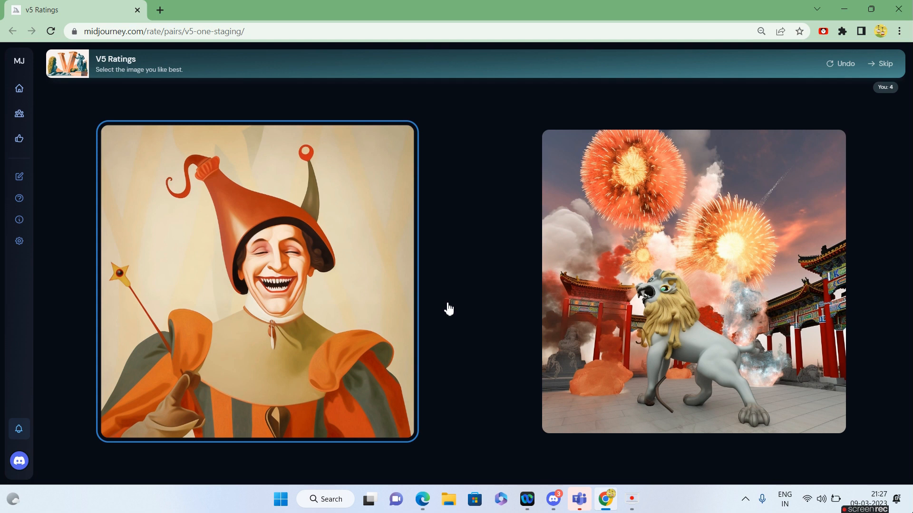
mouse_move(315, 309)
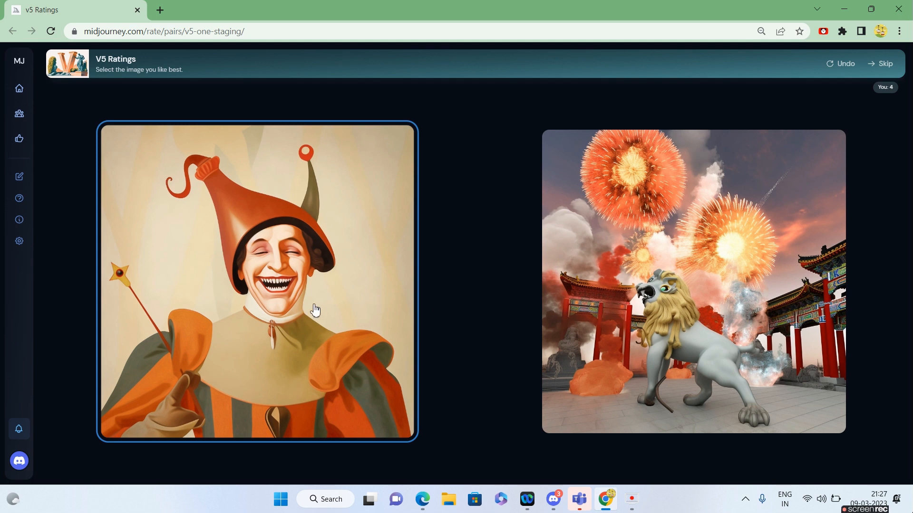
Rate more pairs, preferring the lion statue amid fireworks, boys with teddy bears and armoured warrior sheet
left_click(693, 280)
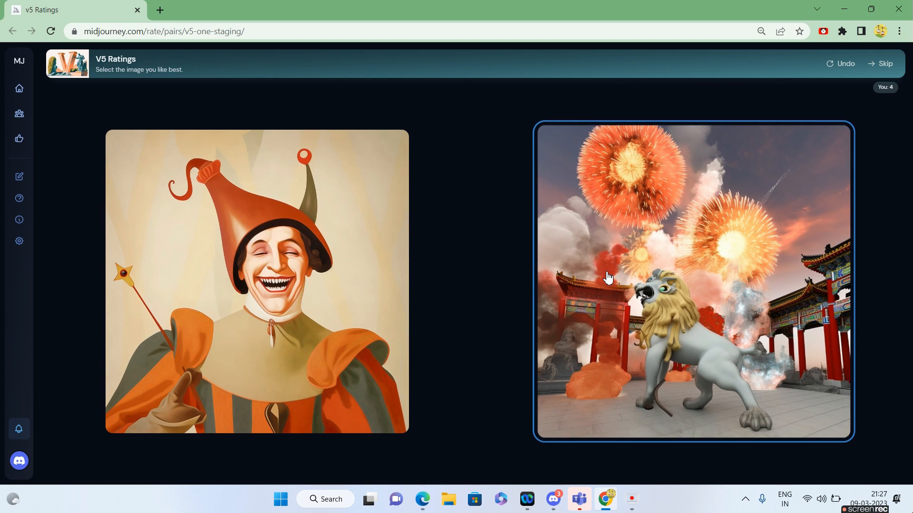
left_click(693, 280)
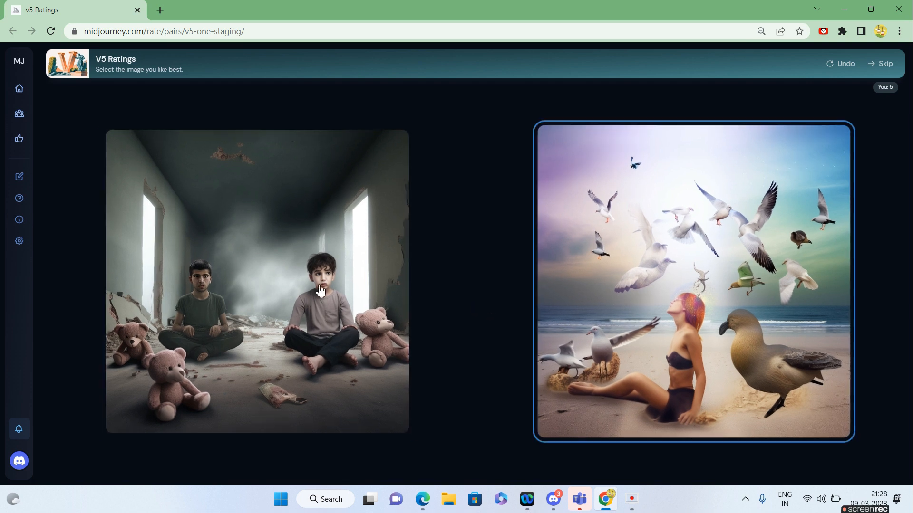
left_click(257, 280)
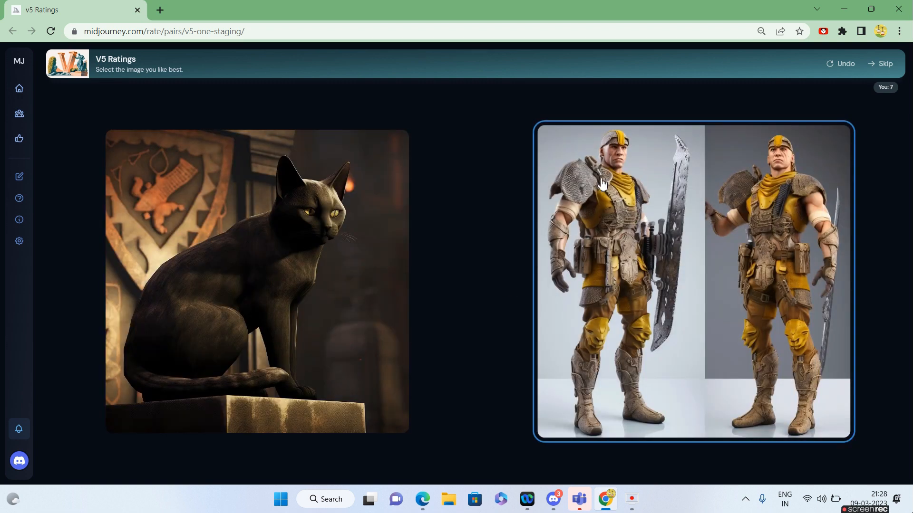
mouse_move(713, 226)
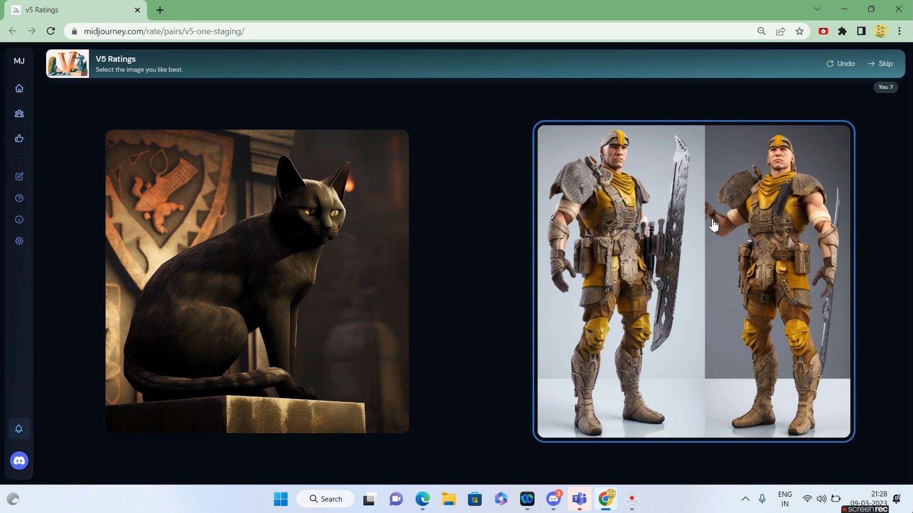
left_click(693, 280)
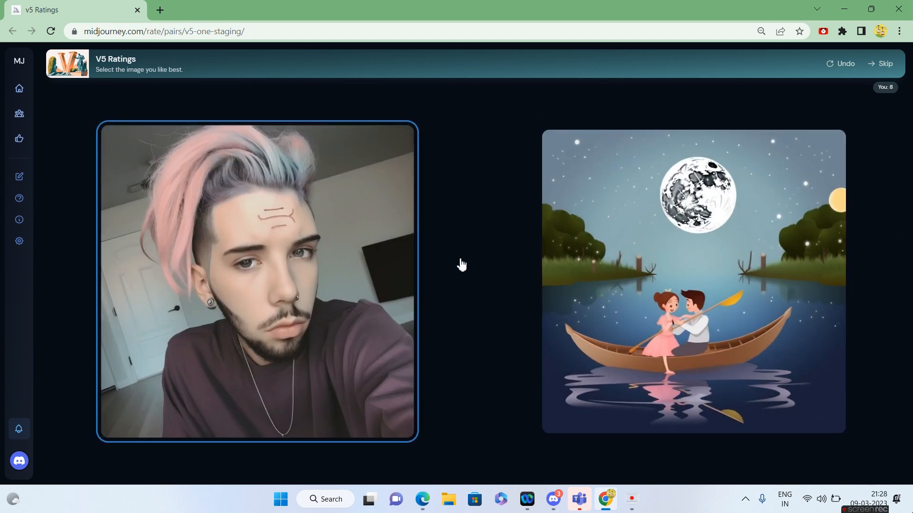
left_click(672, 382)
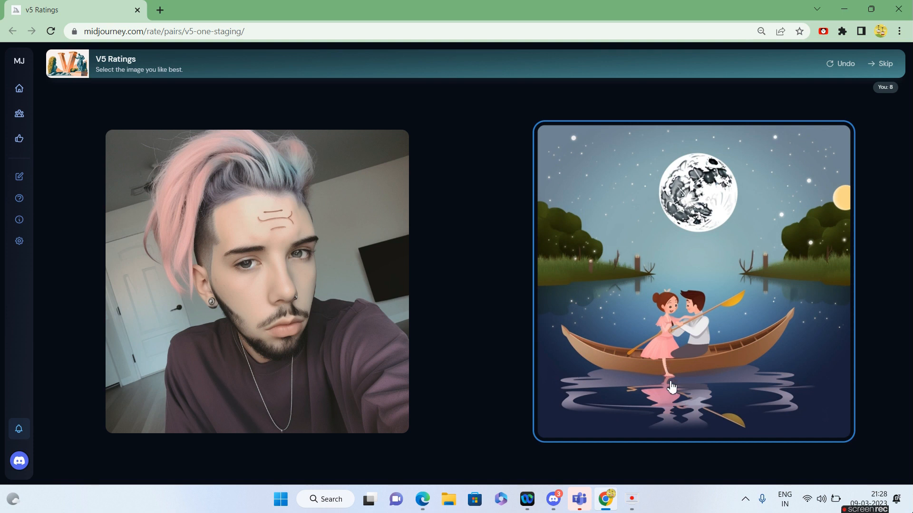
left_click(255, 281)
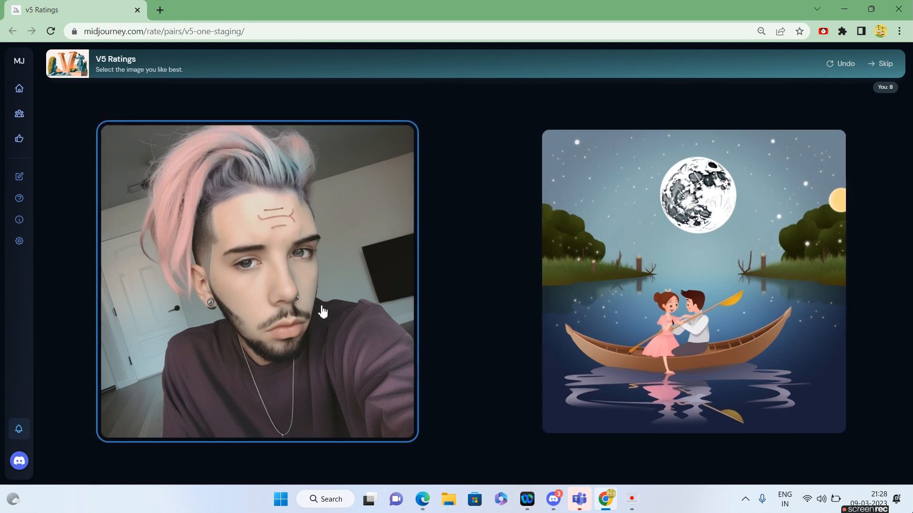
left_click(258, 281)
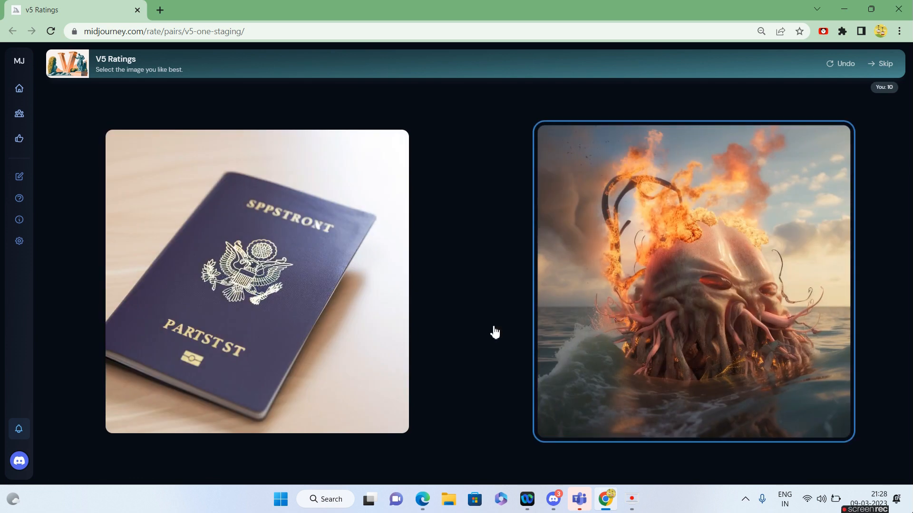
left_click(256, 281)
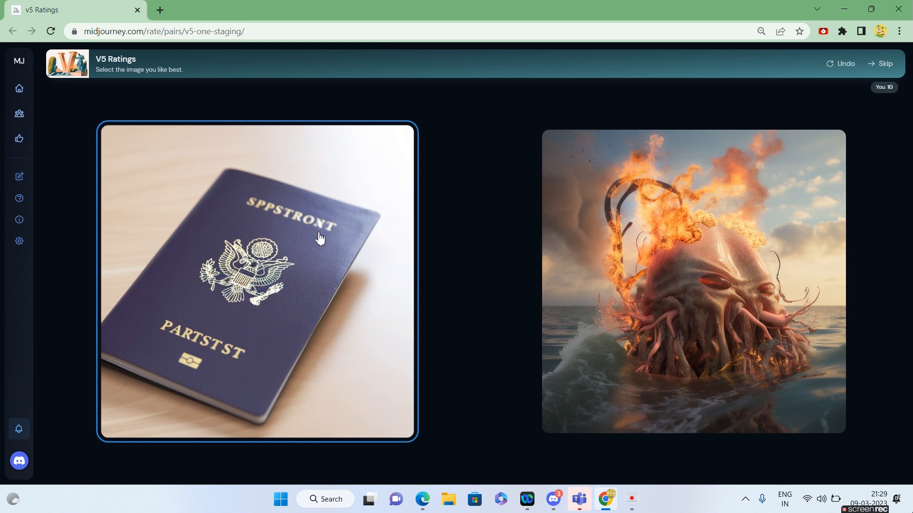
mouse_move(233, 359)
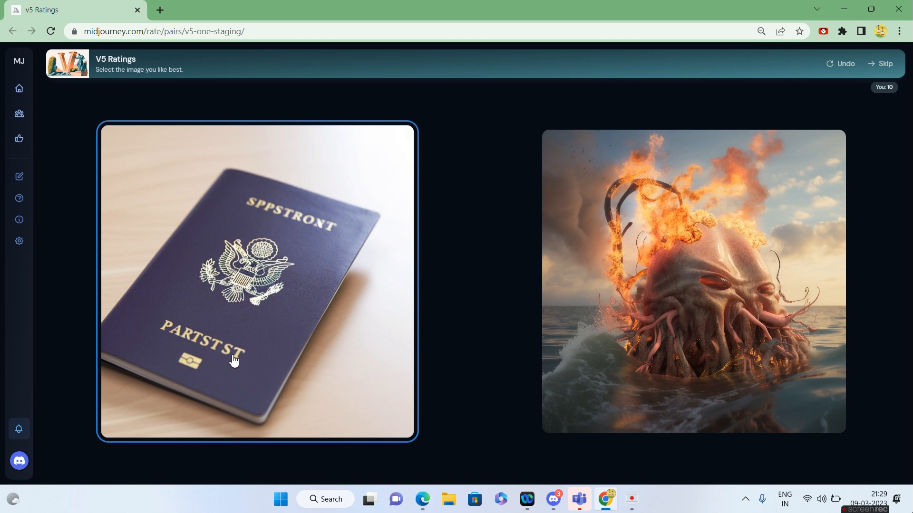
mouse_move(447, 265)
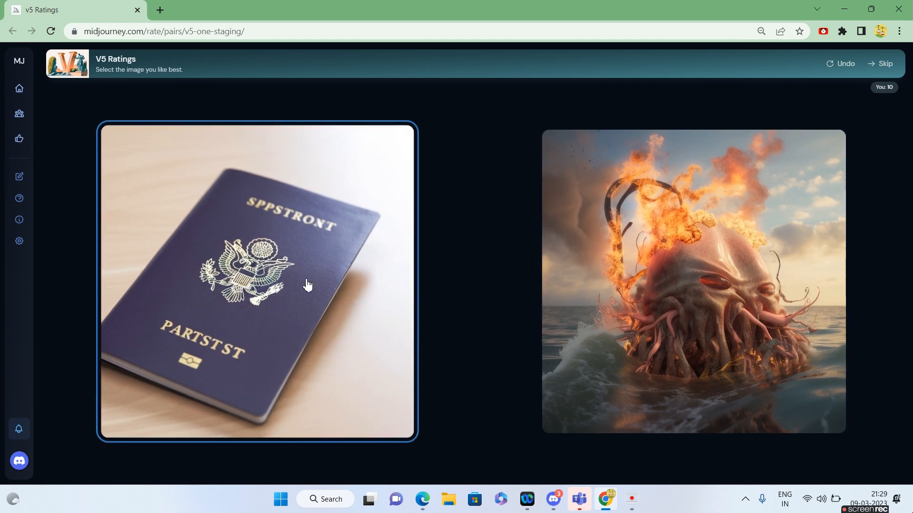
mouse_move(333, 277)
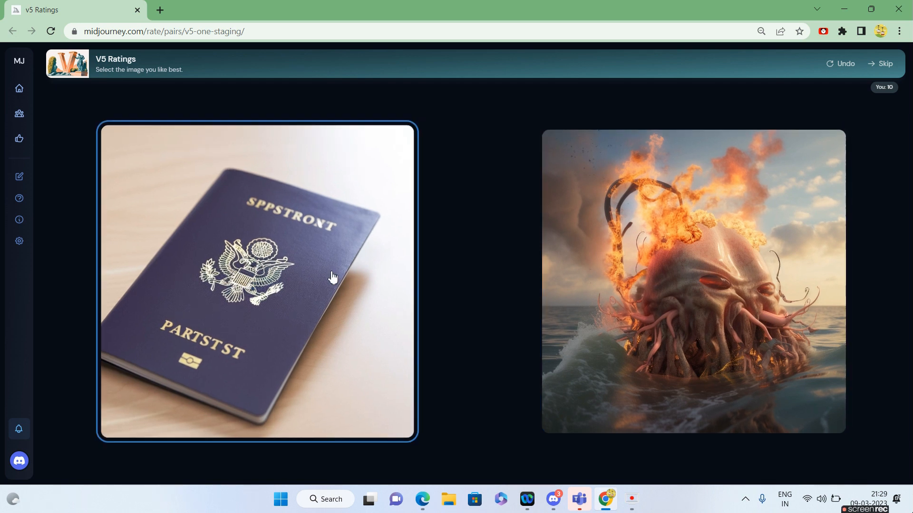
Prefer the passport photo, samurai portrait, fashion sketches, woman with rifle and map with anime boy
left_click(257, 280)
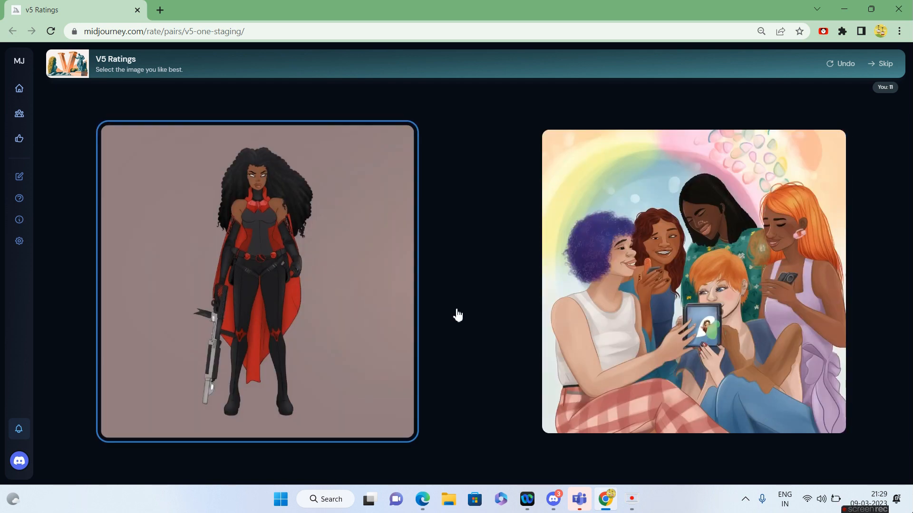
left_click(693, 282)
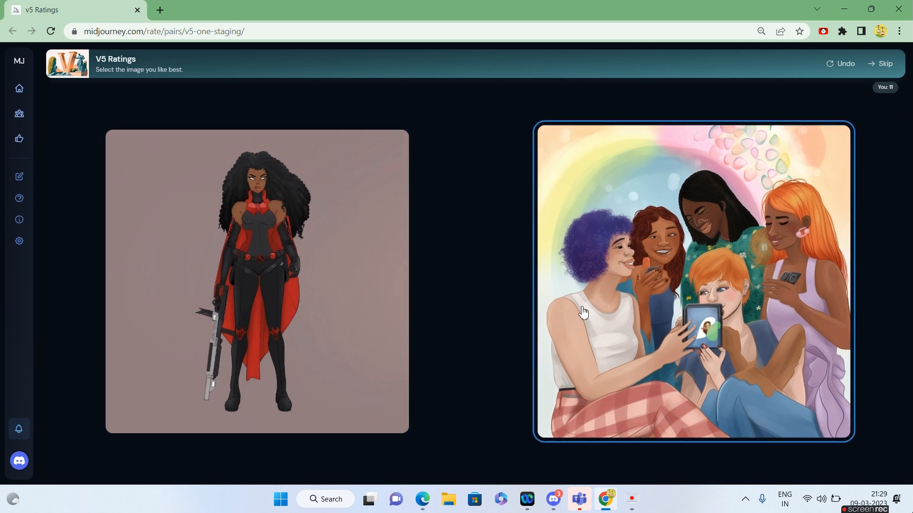
mouse_move(692, 352)
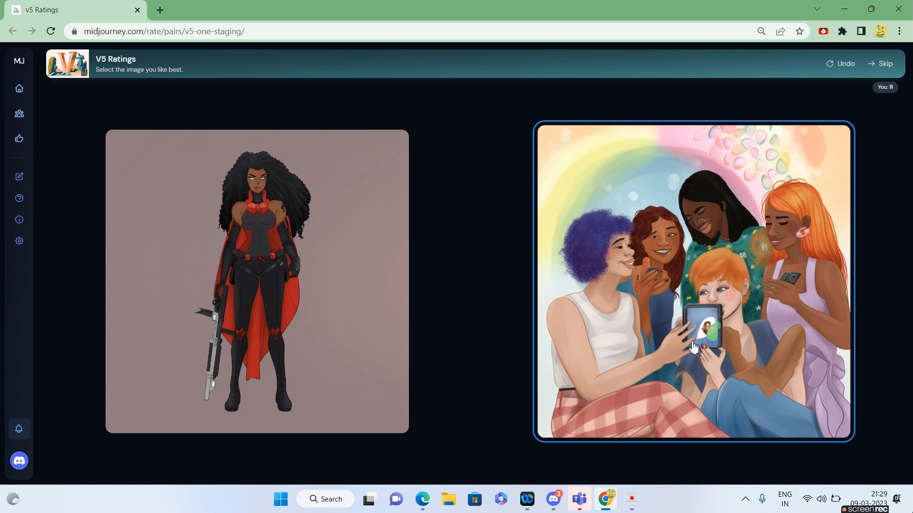
mouse_move(715, 363)
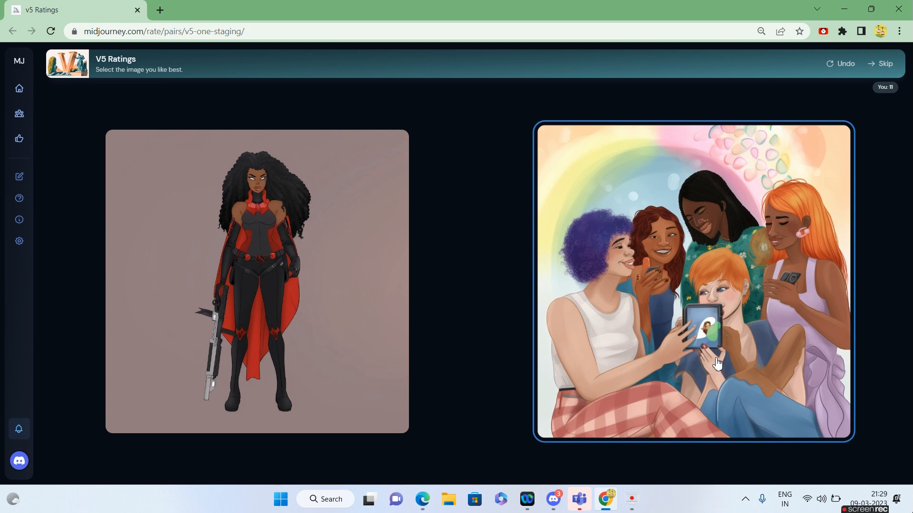
mouse_move(689, 331)
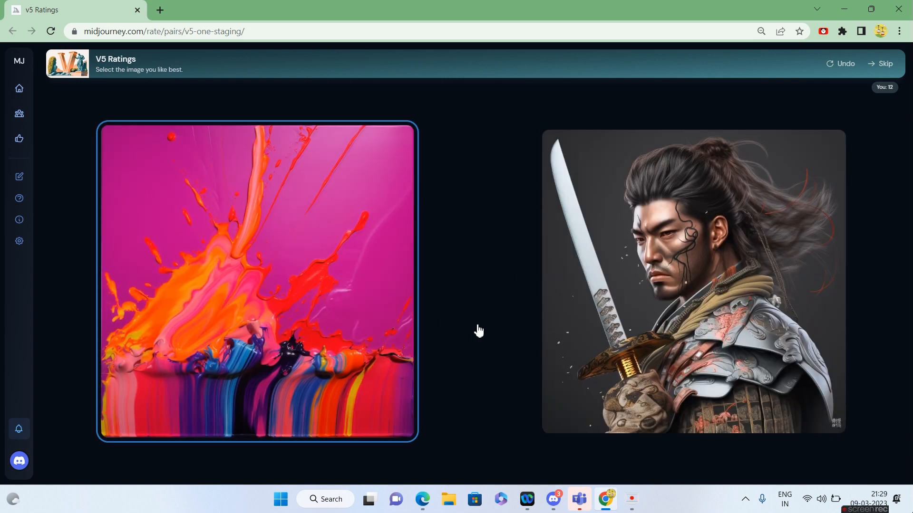
left_click(693, 282)
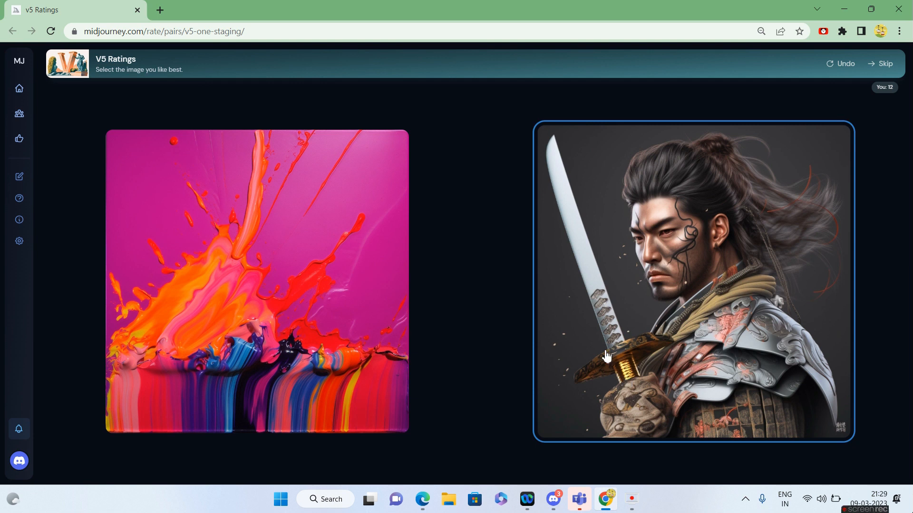
left_click(692, 282)
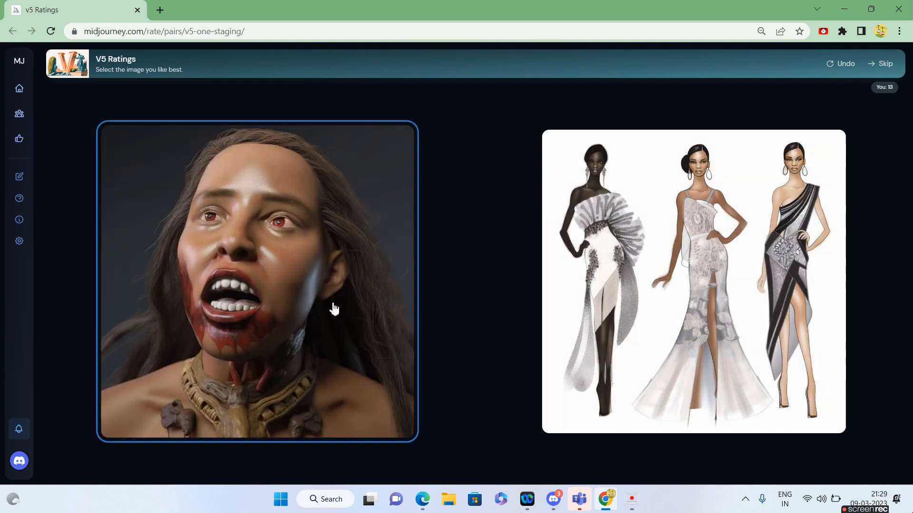
mouse_move(287, 344)
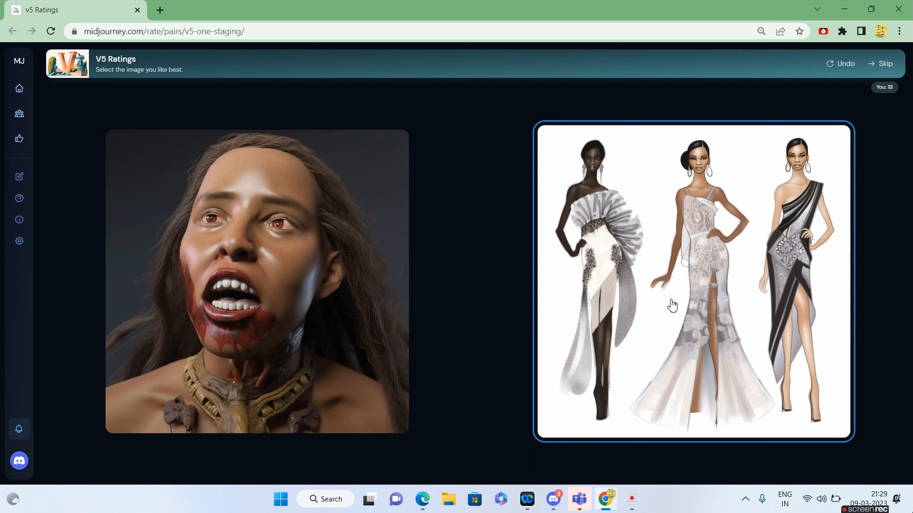
left_click(693, 281)
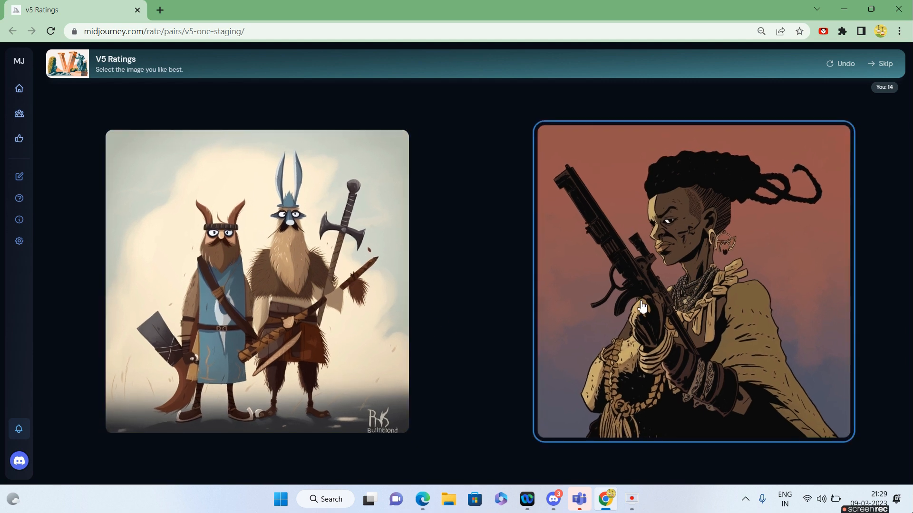
left_click(693, 282)
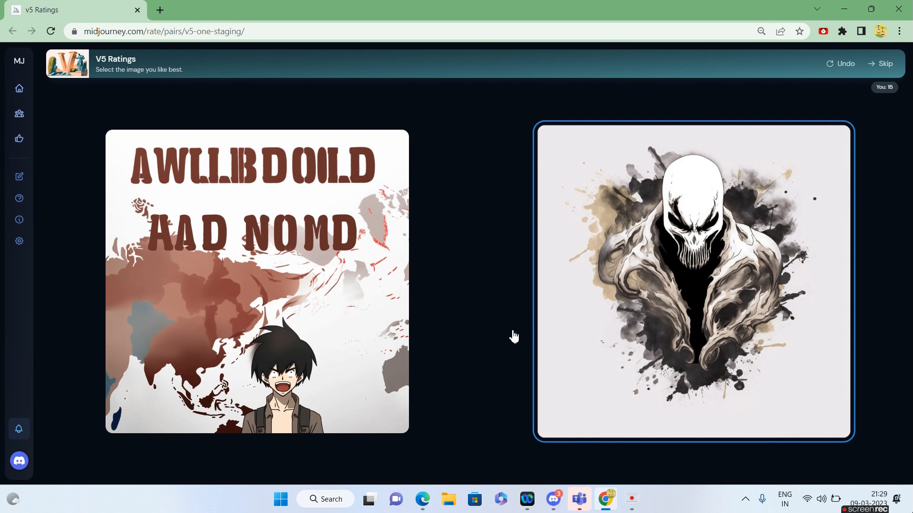
left_click(255, 280)
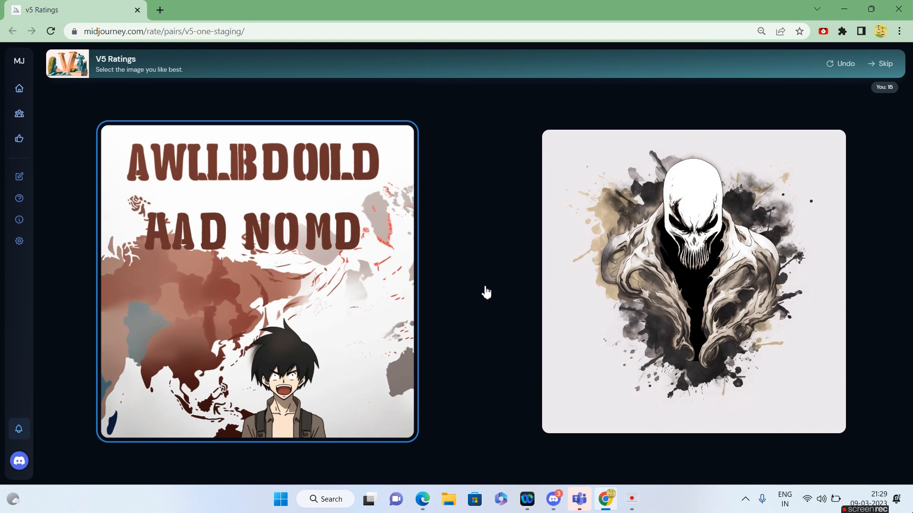
left_click(693, 282)
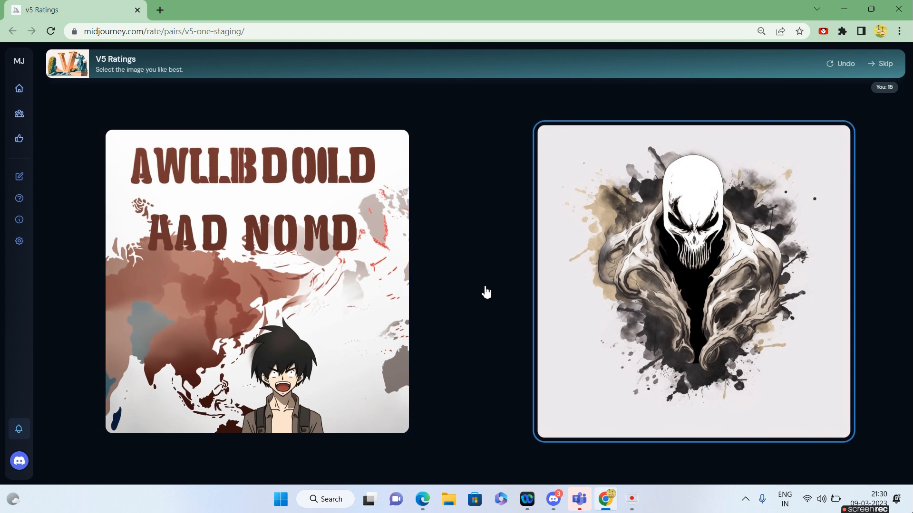
mouse_move(486, 294)
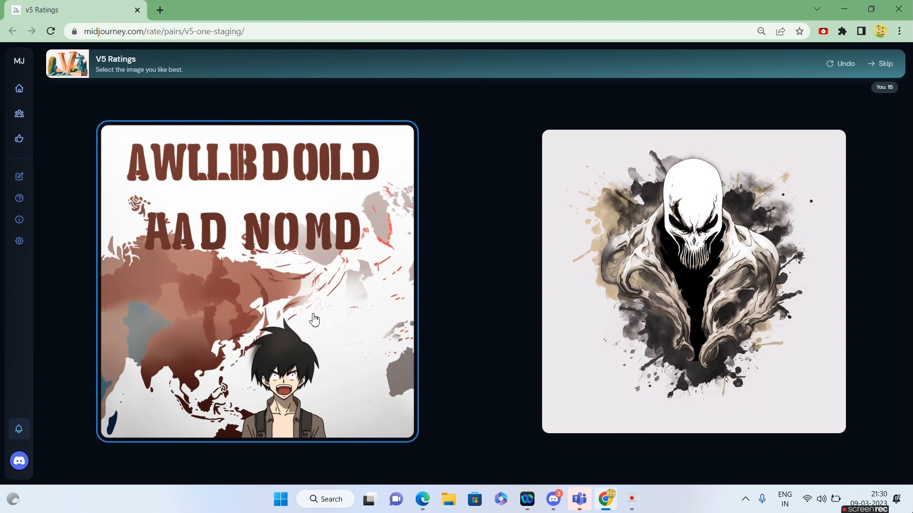
left_click(258, 281)
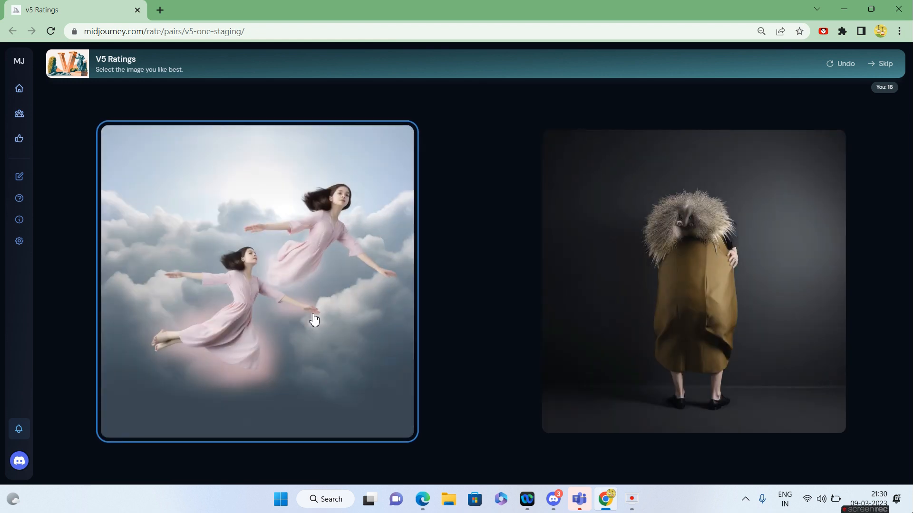
Rate the next pairs, preferring the women floating among clouds
left_click(692, 281)
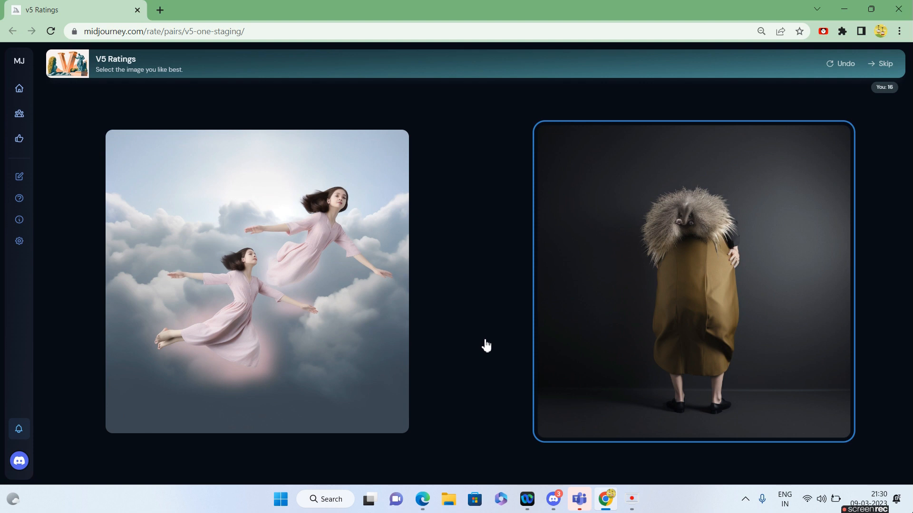
left_click(256, 280)
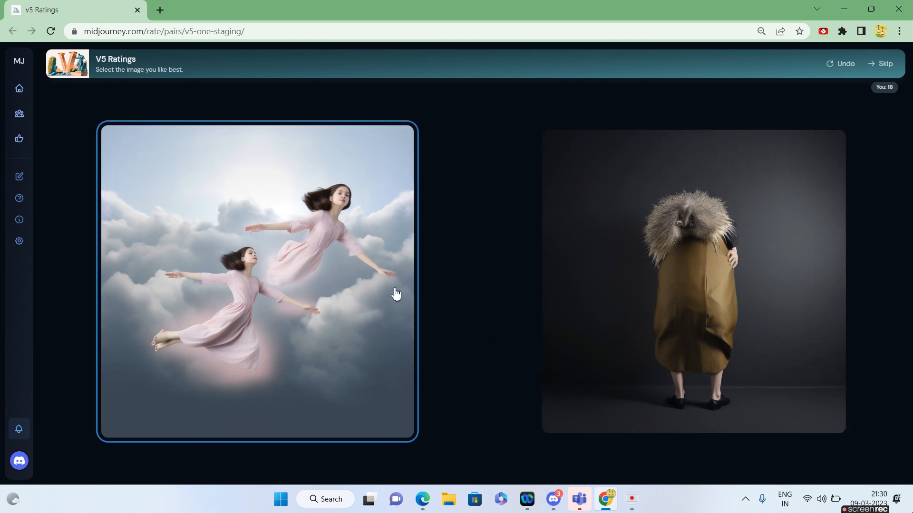
mouse_move(343, 306)
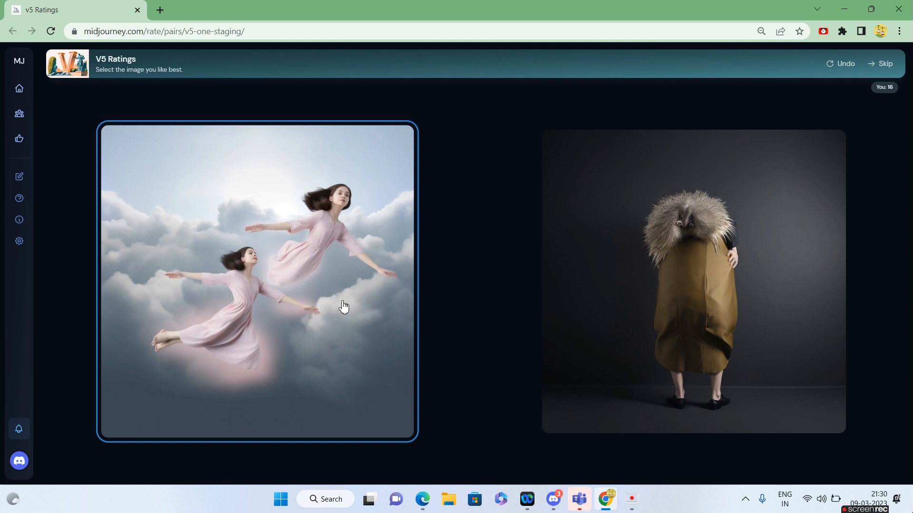
mouse_move(299, 318)
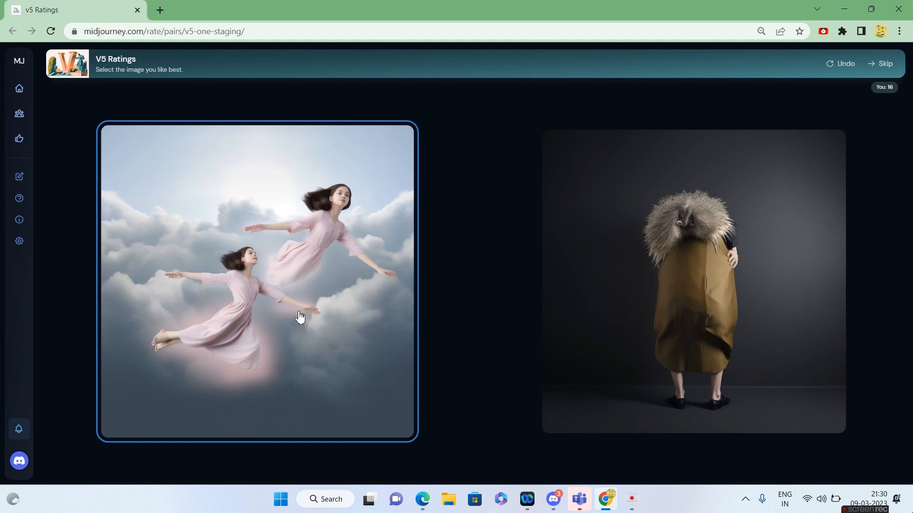
mouse_move(244, 292)
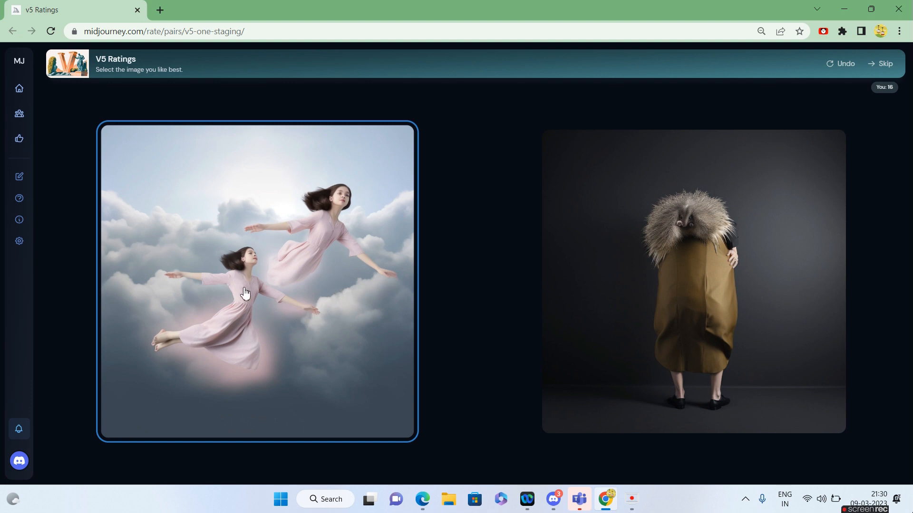
left_click(258, 282)
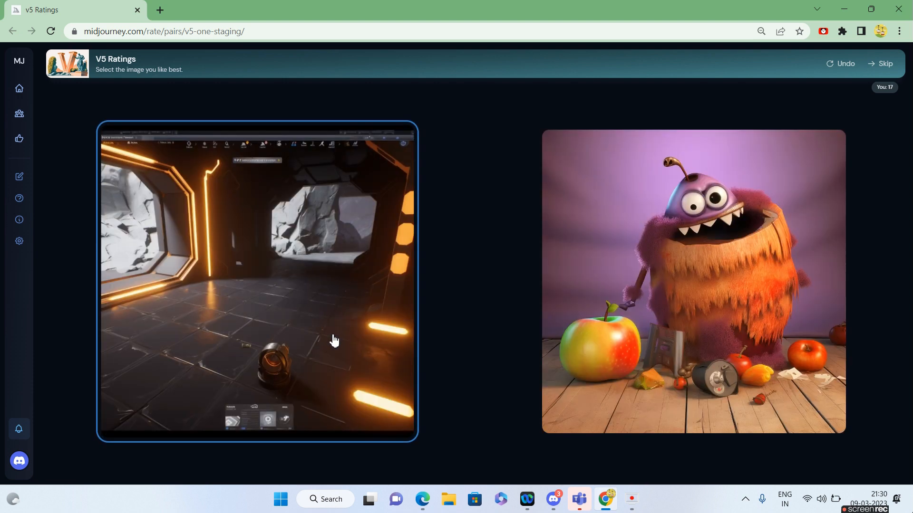
mouse_move(464, 378)
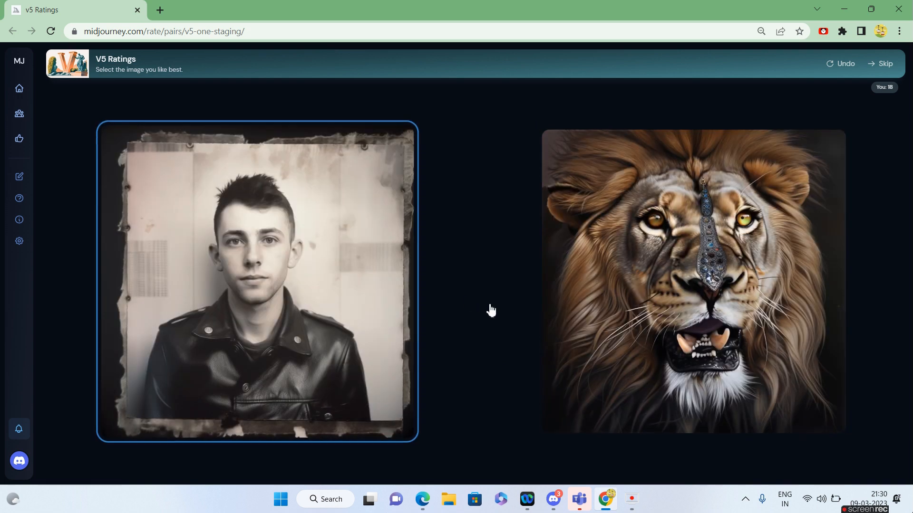
Vote on the next pairs, choosing the painted man in headscarf and the young man outdoors
left_click(693, 281)
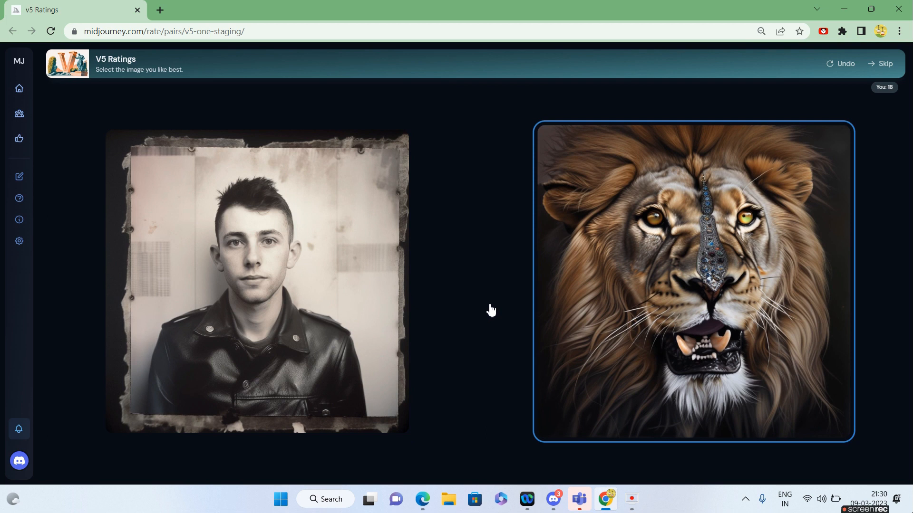
mouse_move(710, 224)
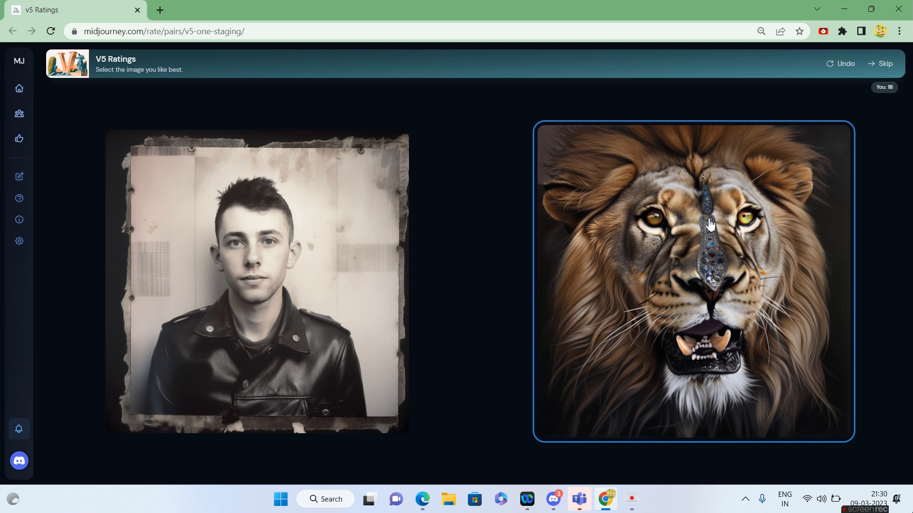
mouse_move(707, 341)
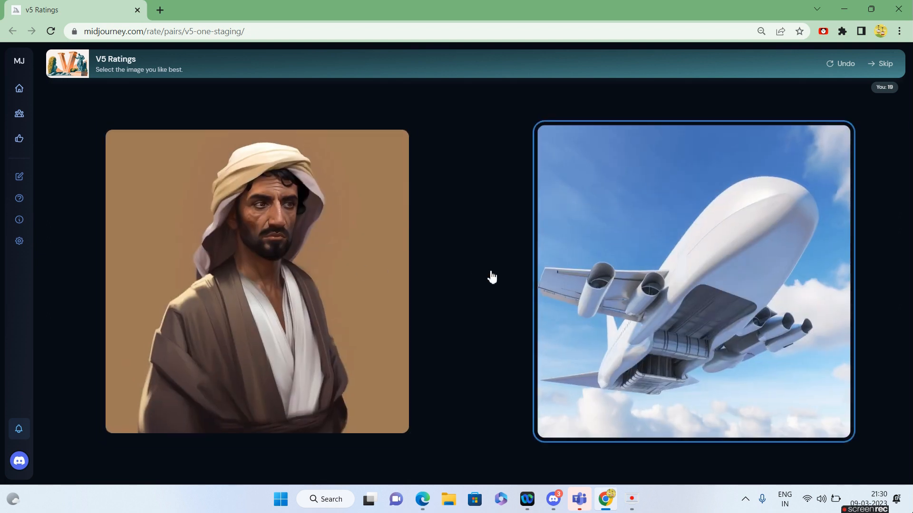
left_click(256, 280)
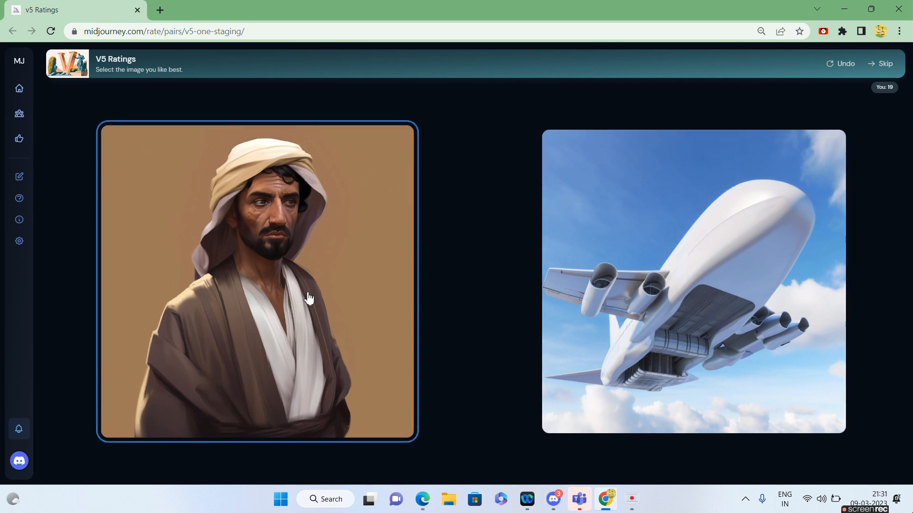
left_click(257, 281)
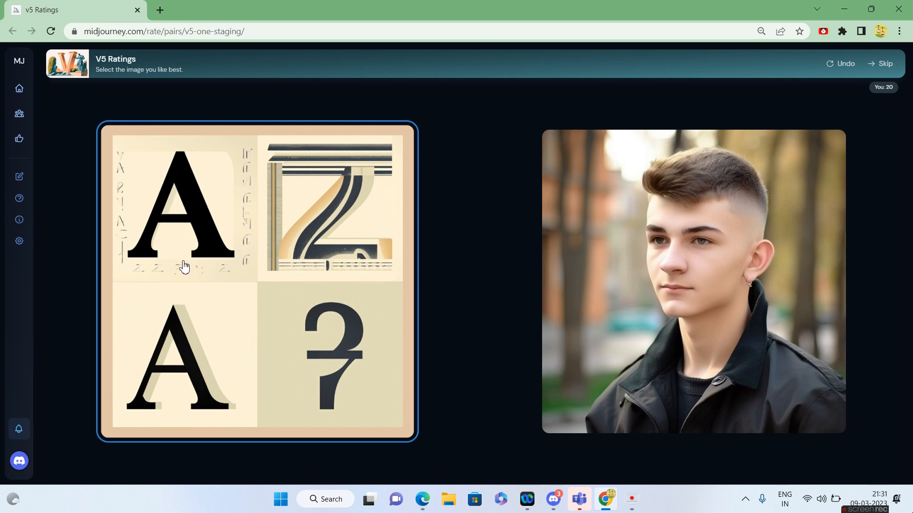
mouse_move(200, 364)
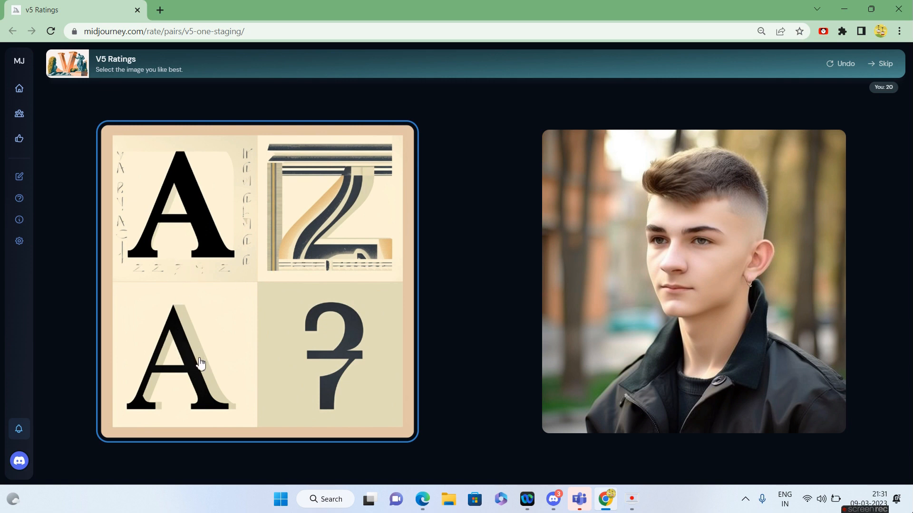
mouse_move(464, 337)
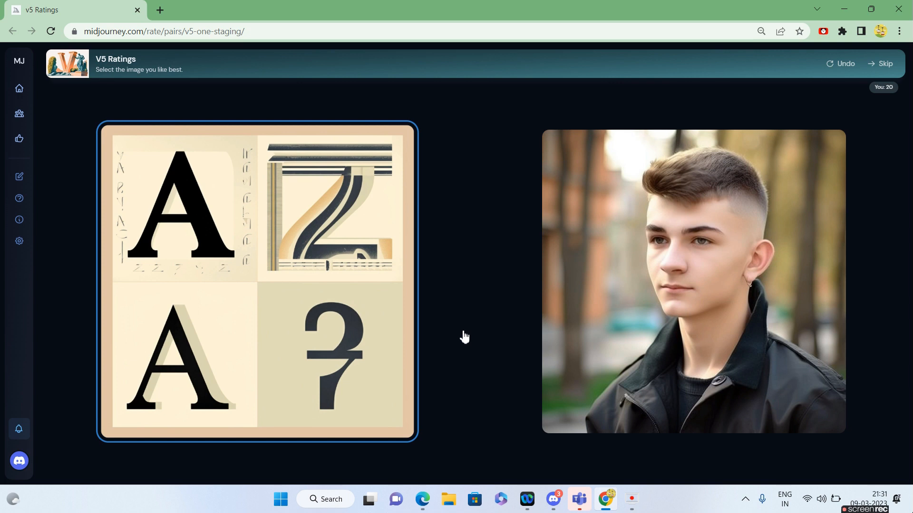
left_click(693, 282)
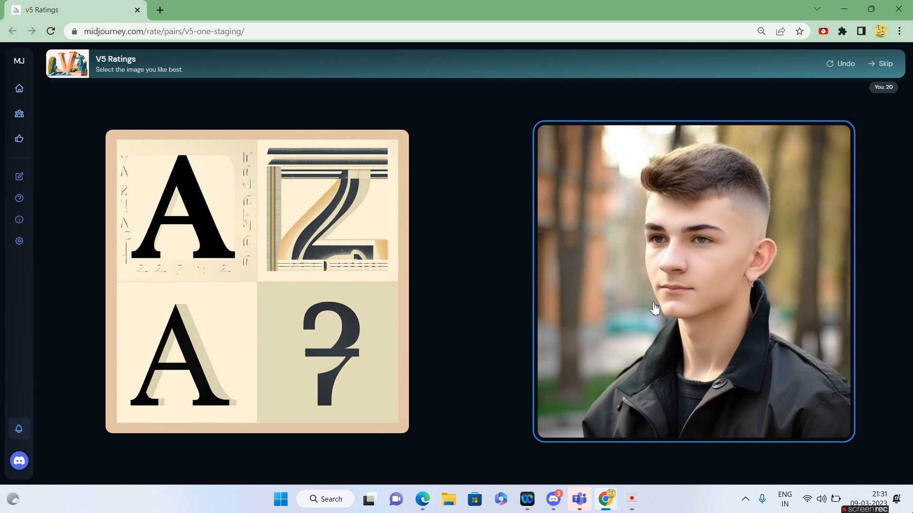
left_click(693, 281)
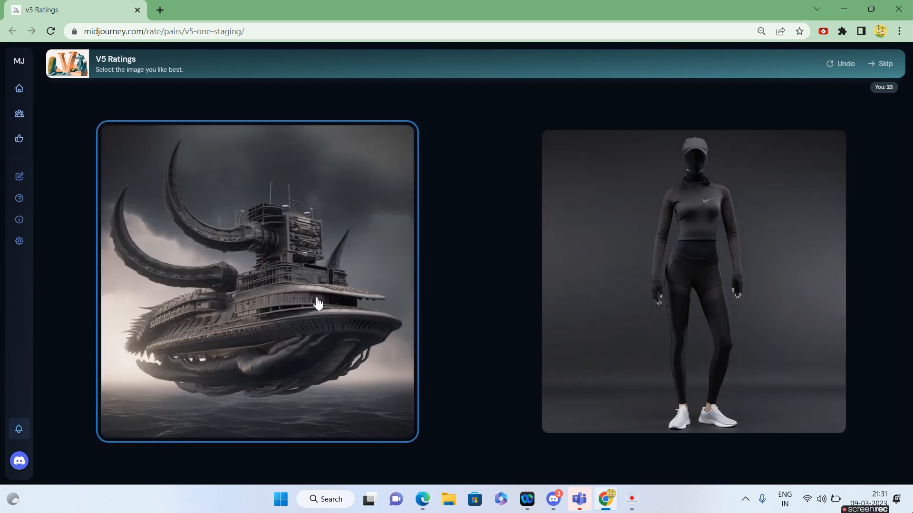
Choose the black sportswear figure, ink-wash mountain landscape, seated woman and armored swordswoman
left_click(693, 281)
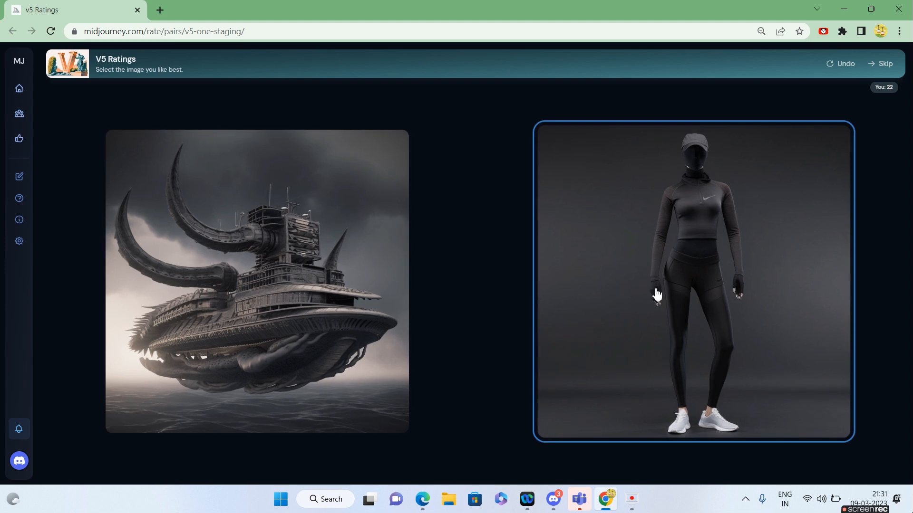
left_click(693, 281)
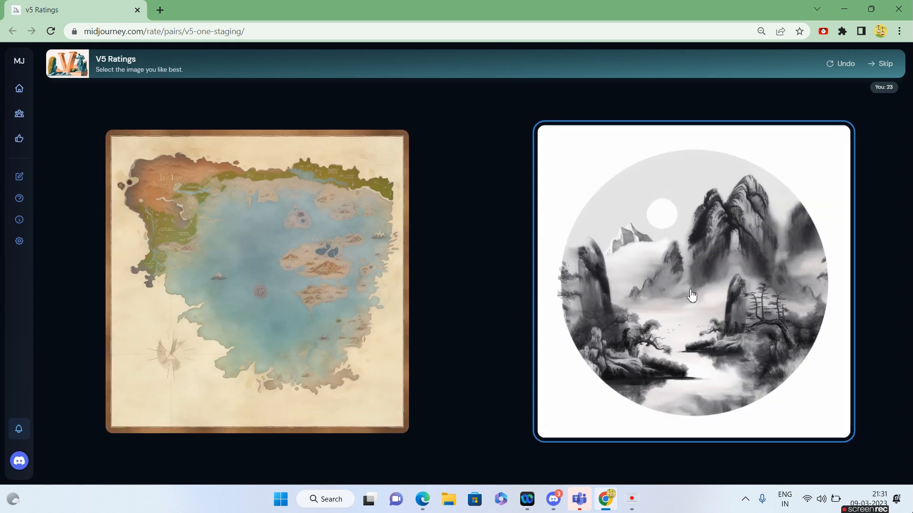
left_click(693, 280)
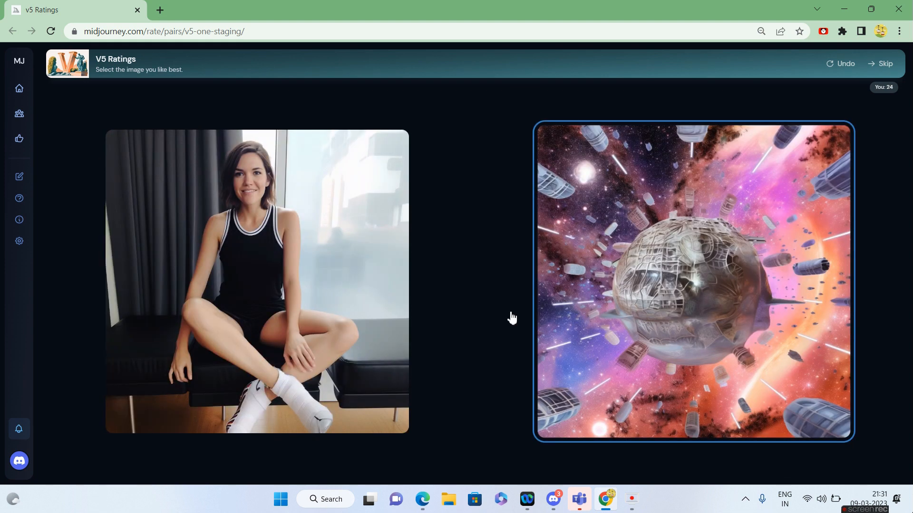
left_click(256, 280)
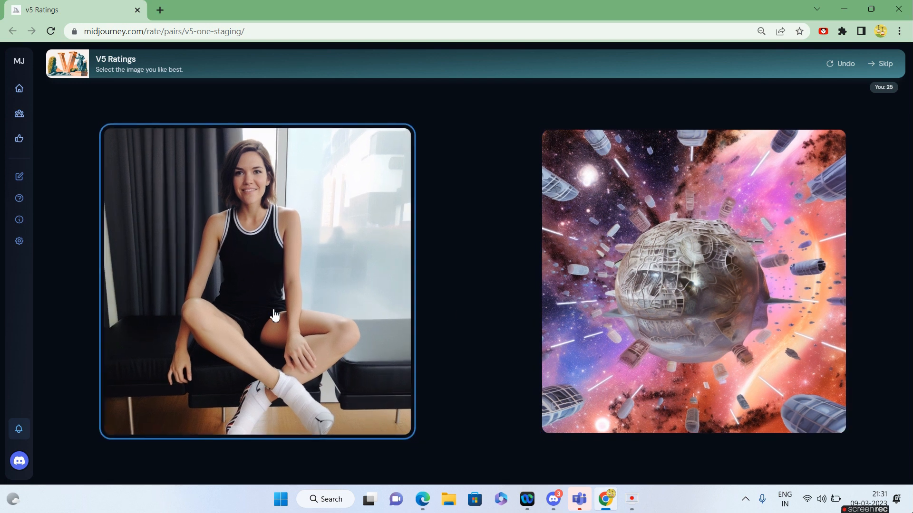
left_click(257, 282)
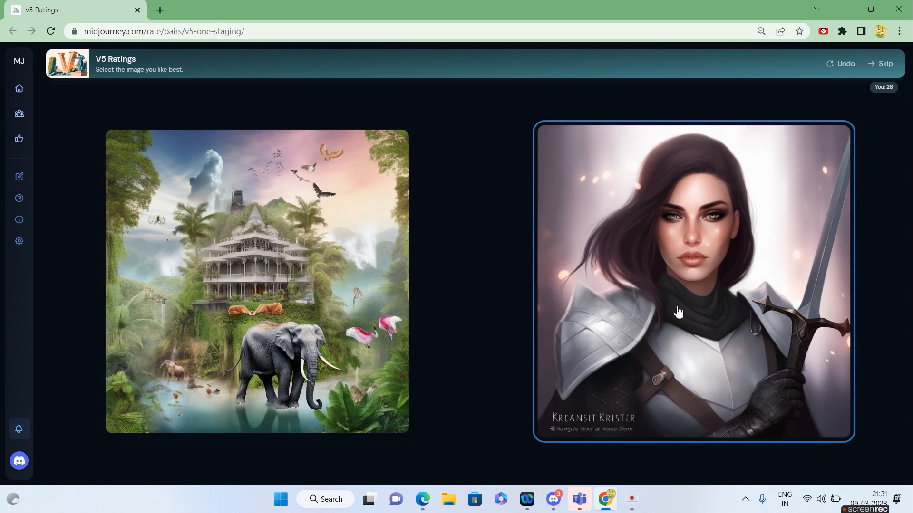
mouse_move(694, 327)
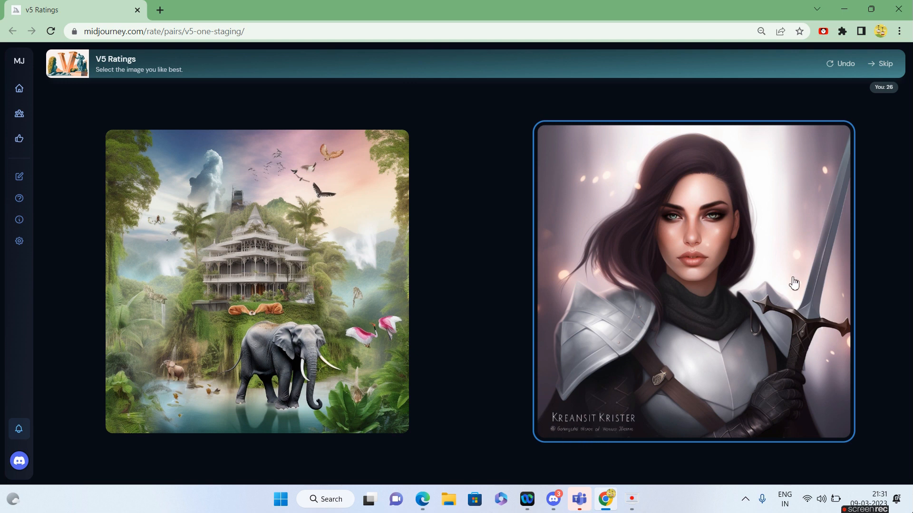
mouse_move(673, 285)
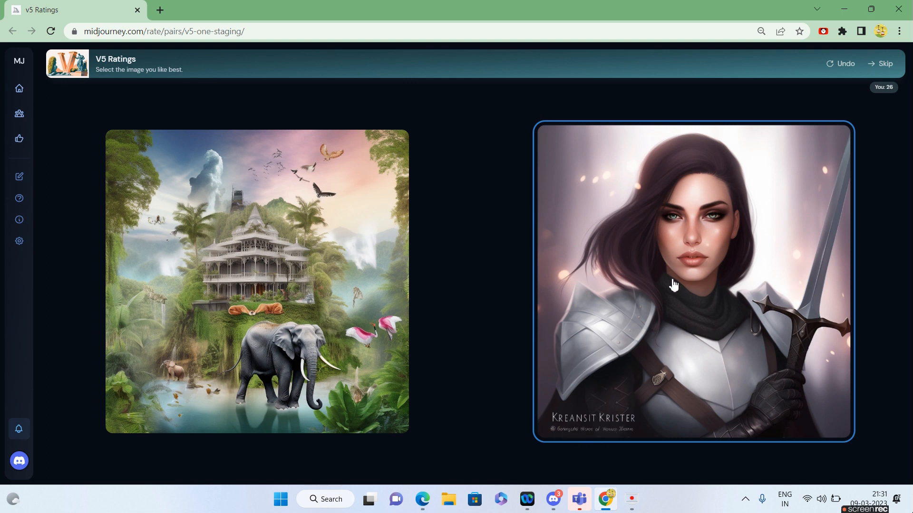
left_click(692, 284)
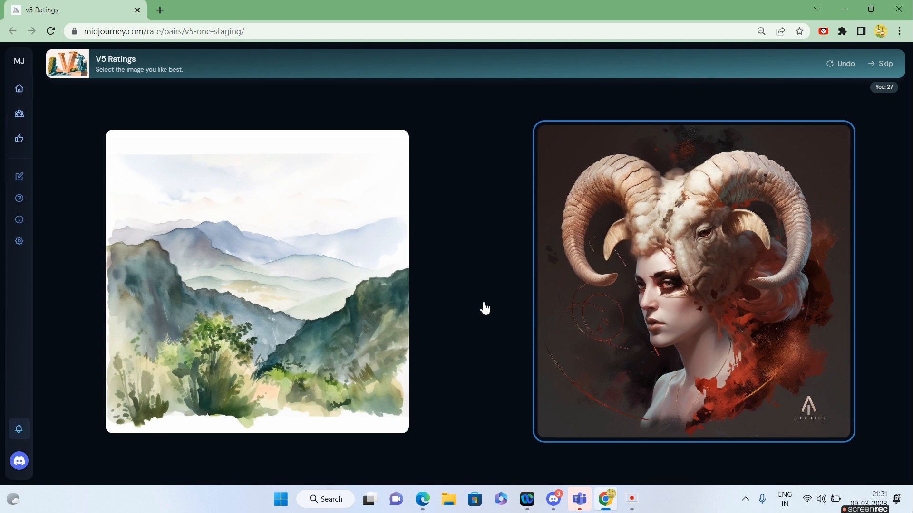
Vote on watercolour hills, black car close-up, suited man with boy and redhead-versus-brick-oven pairs
left_click(693, 282)
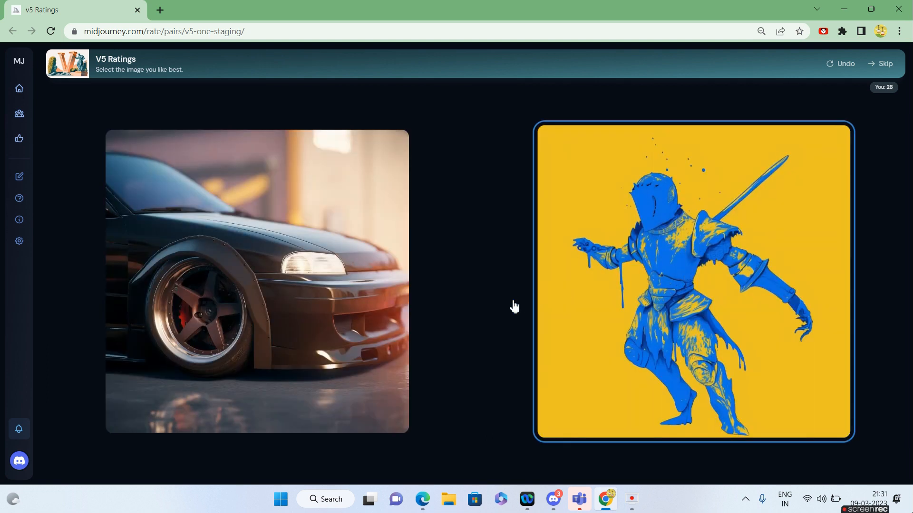
mouse_move(493, 313)
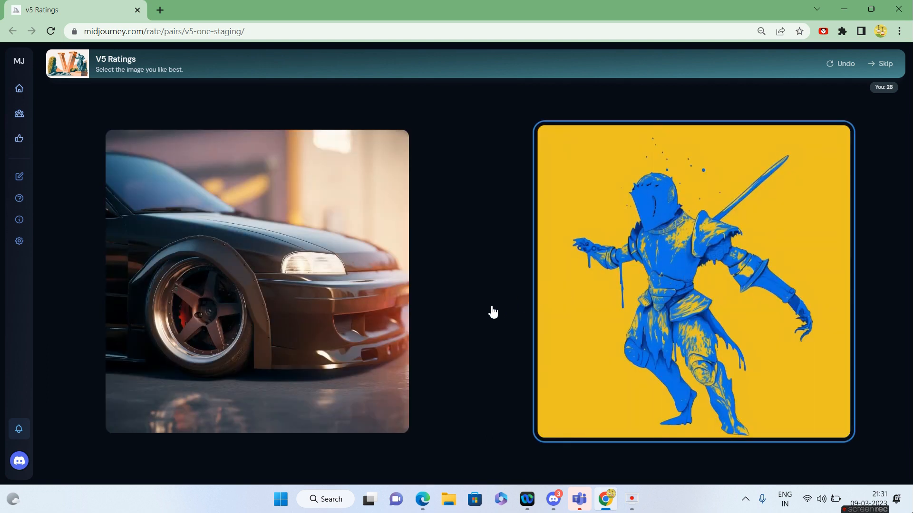
left_click(257, 282)
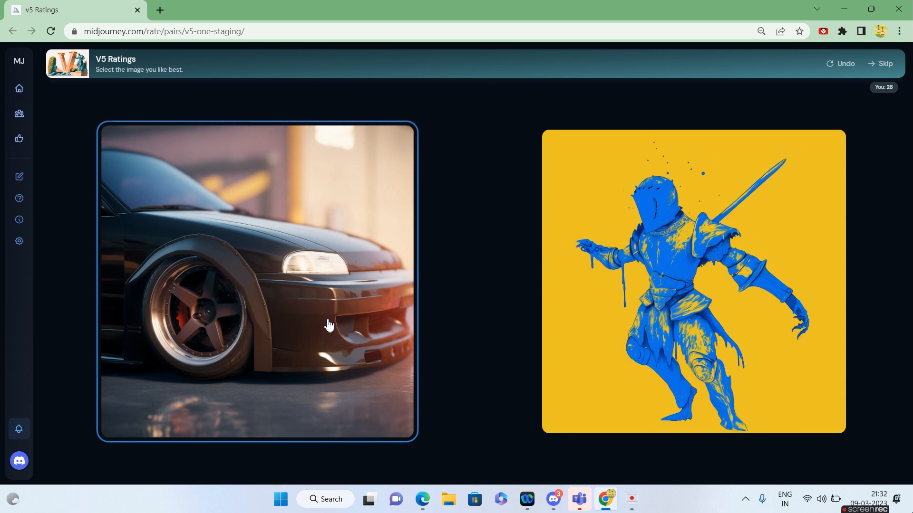
left_click(257, 282)
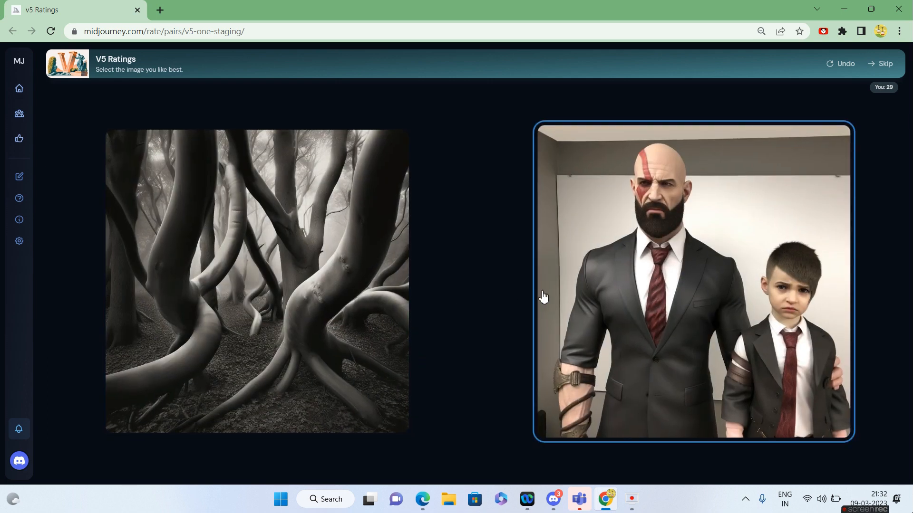
mouse_move(713, 216)
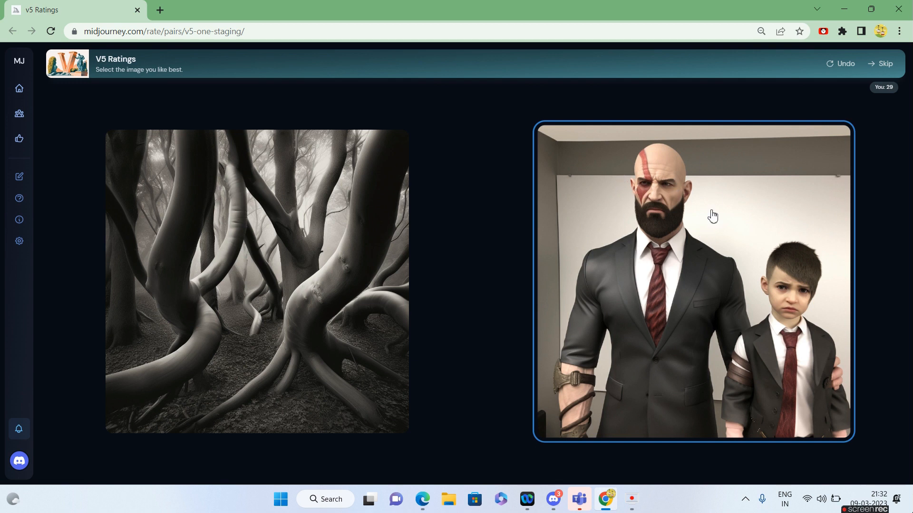
mouse_move(640, 232)
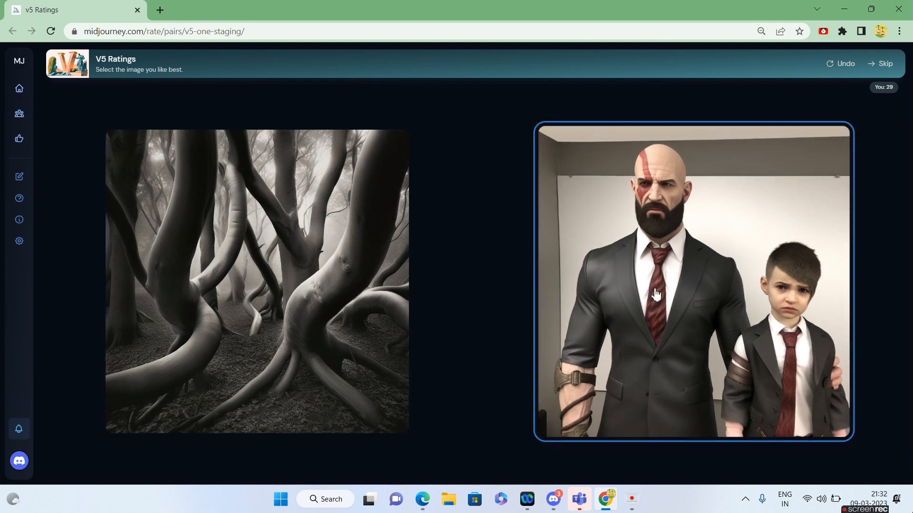
left_click(693, 282)
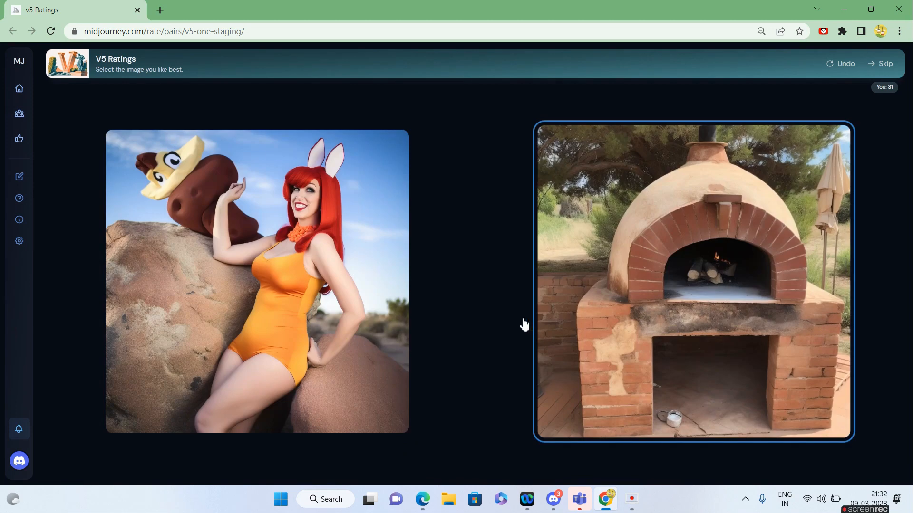
left_click(256, 281)
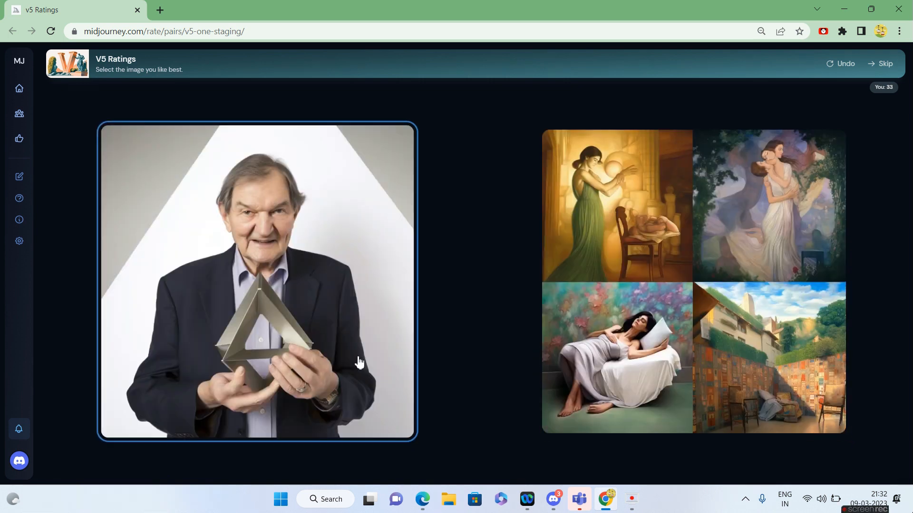
left_click(693, 282)
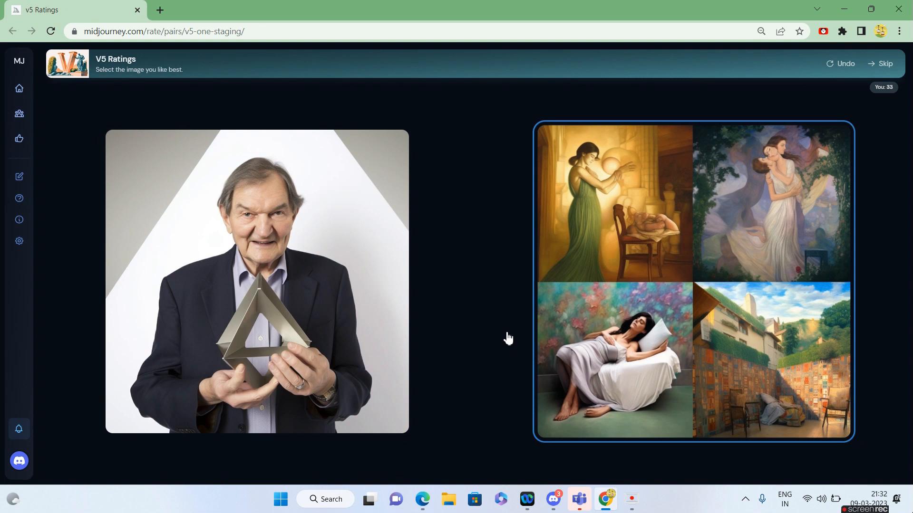
left_click(255, 281)
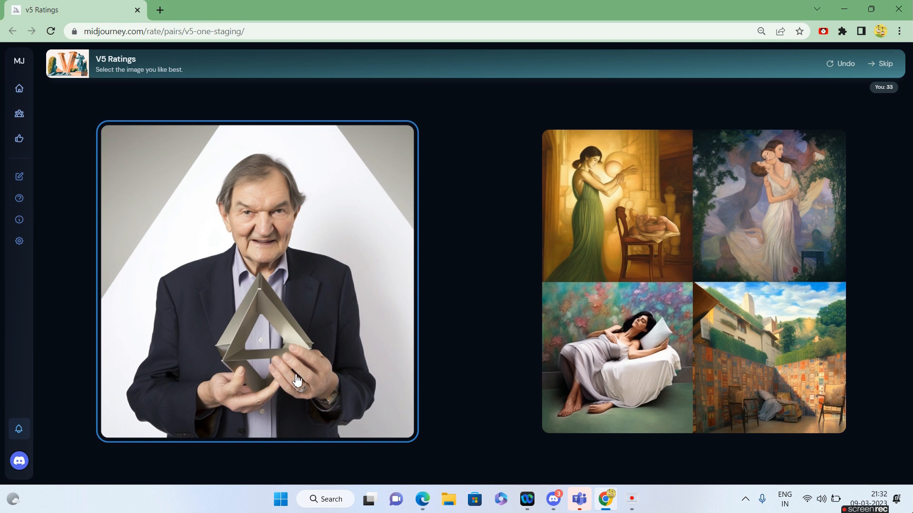
mouse_move(281, 390)
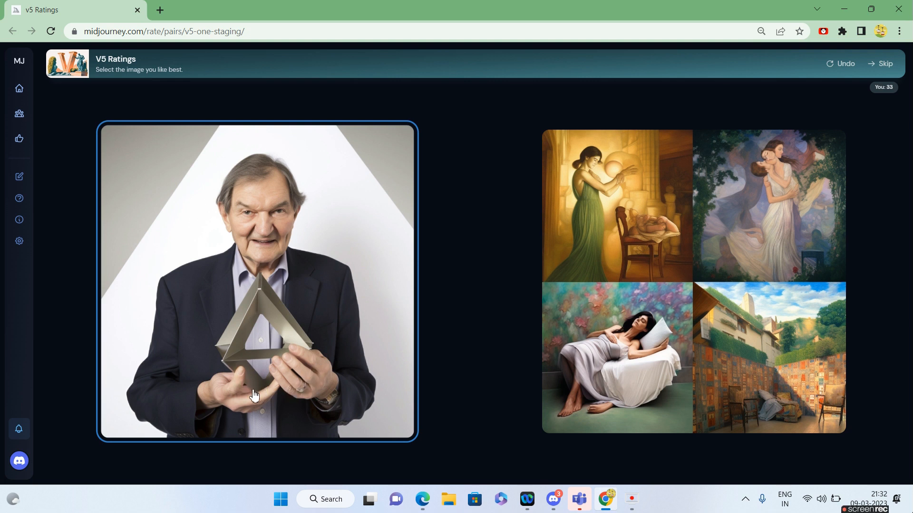
mouse_move(260, 400)
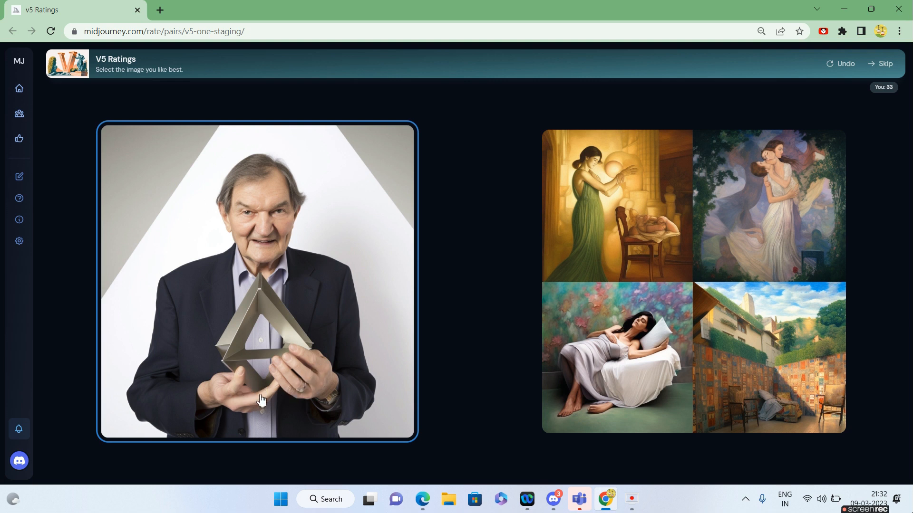
mouse_move(286, 244)
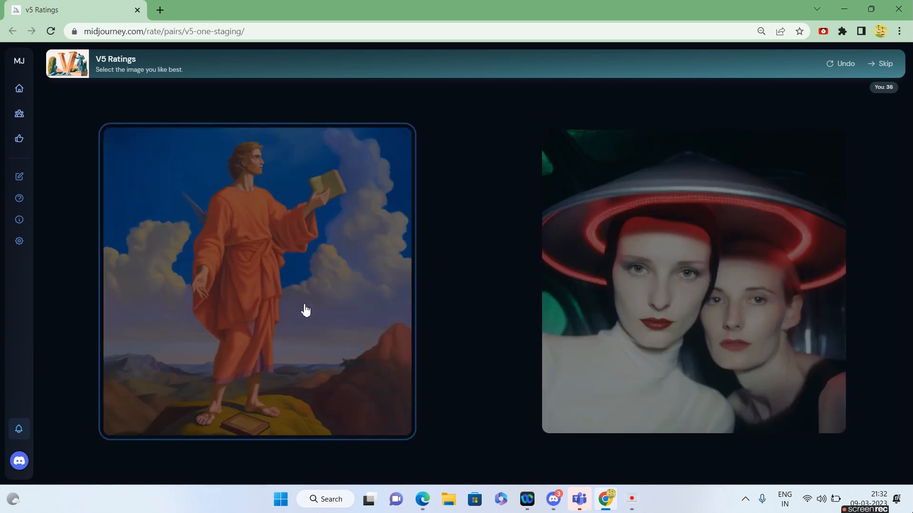
Choose the white unicorn, warrior riding a lion, sunlit garden fountain and pink-haired figure with wine
left_click(257, 282)
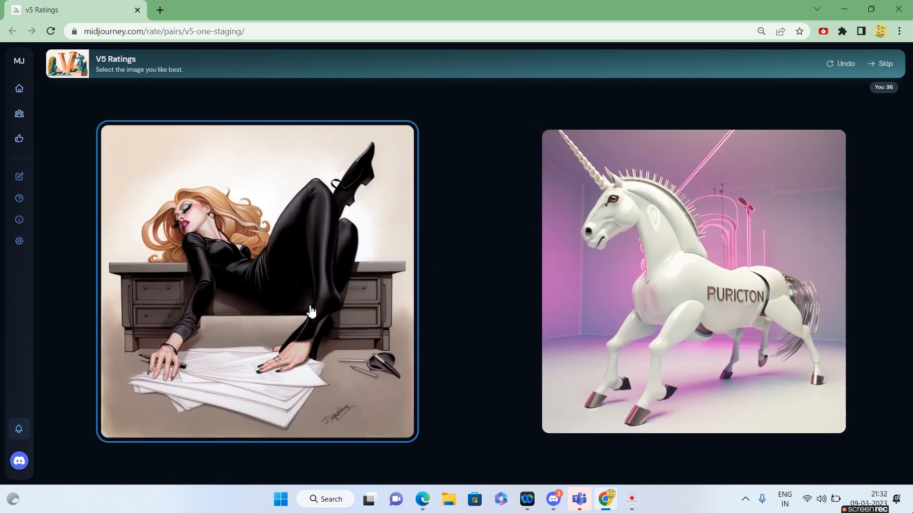
mouse_move(304, 351)
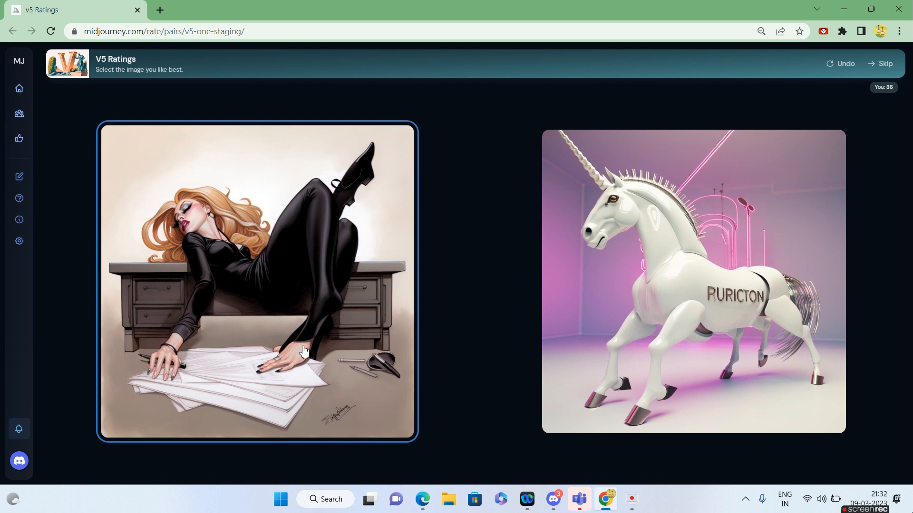
mouse_move(179, 366)
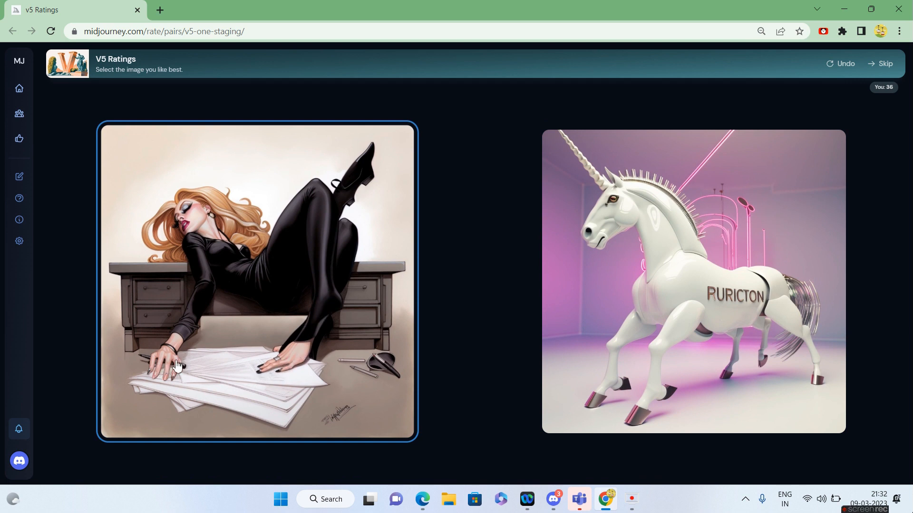
left_click(674, 281)
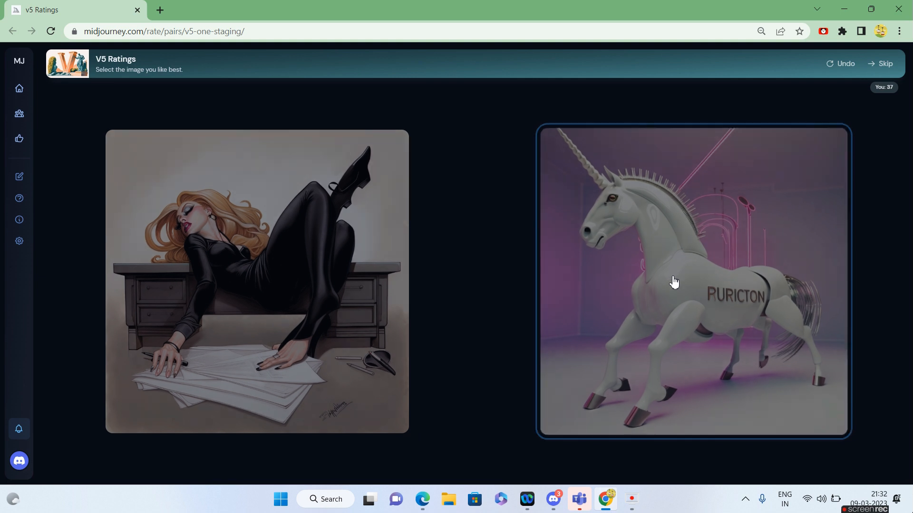
left_click(673, 283)
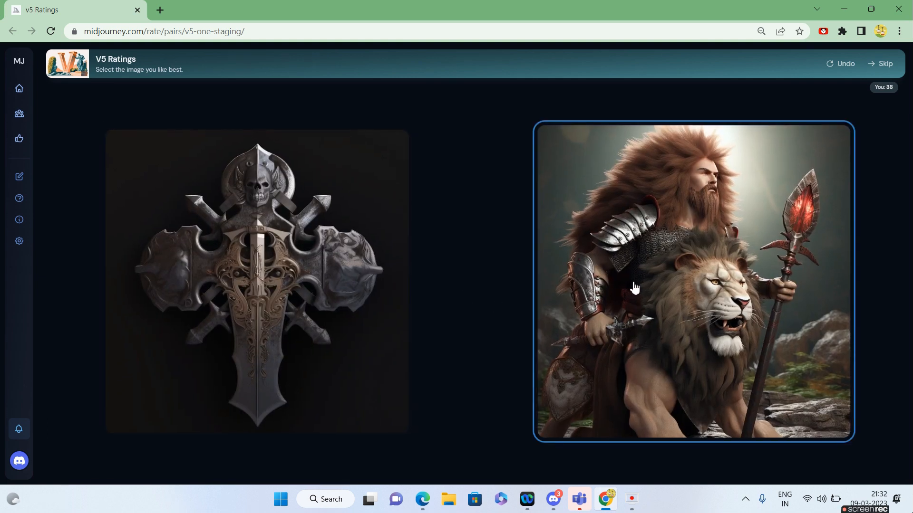
left_click(693, 283)
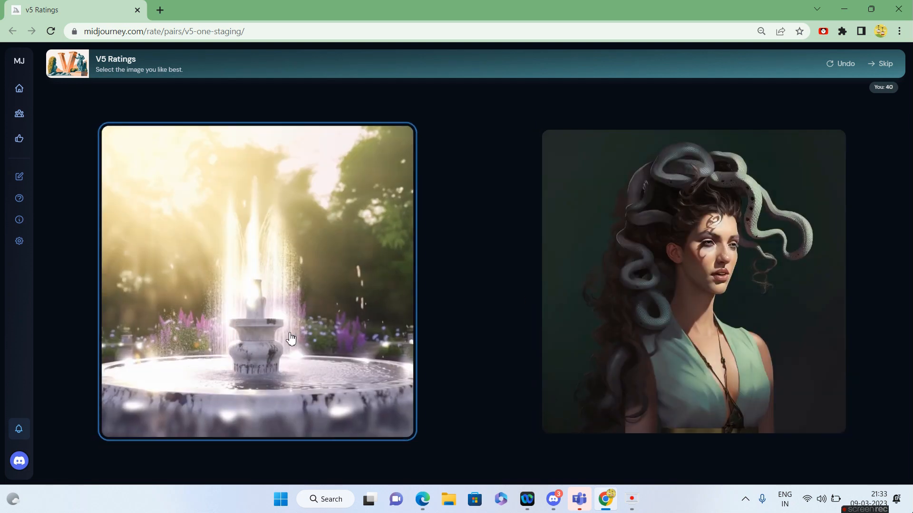
mouse_move(384, 331)
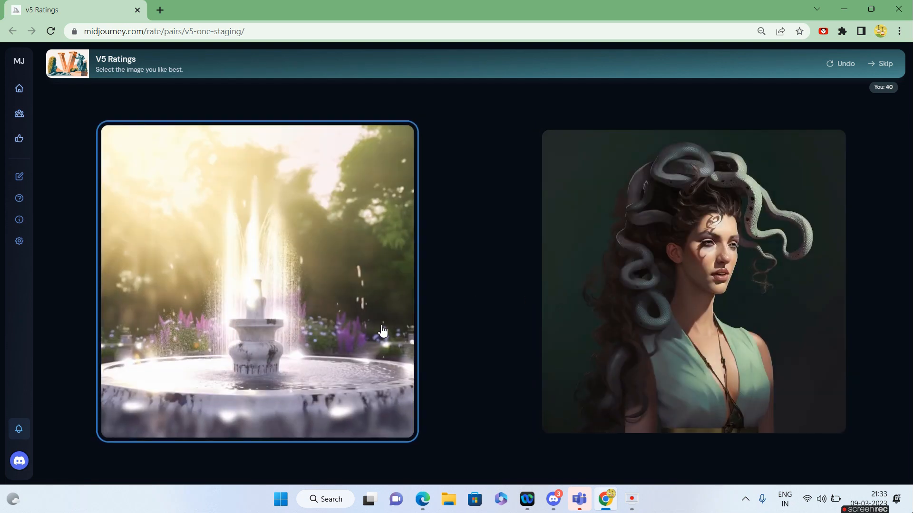
left_click(257, 282)
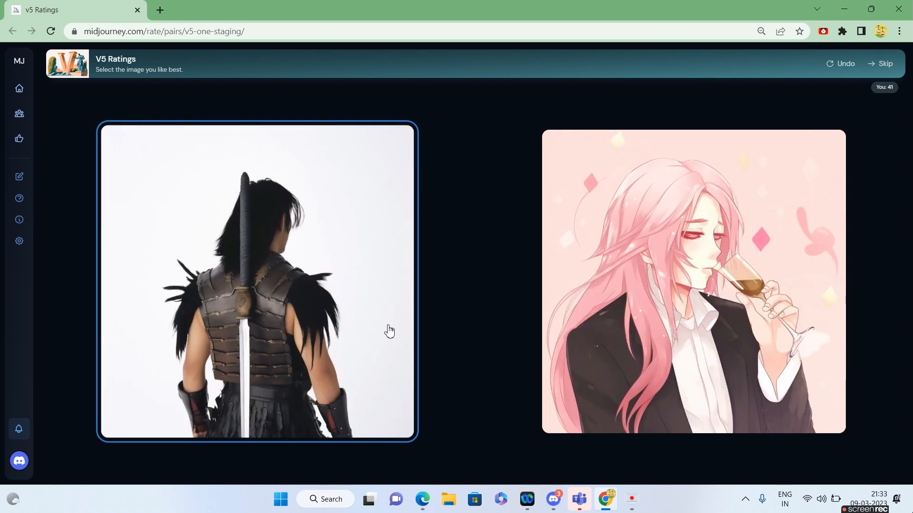
left_click(693, 279)
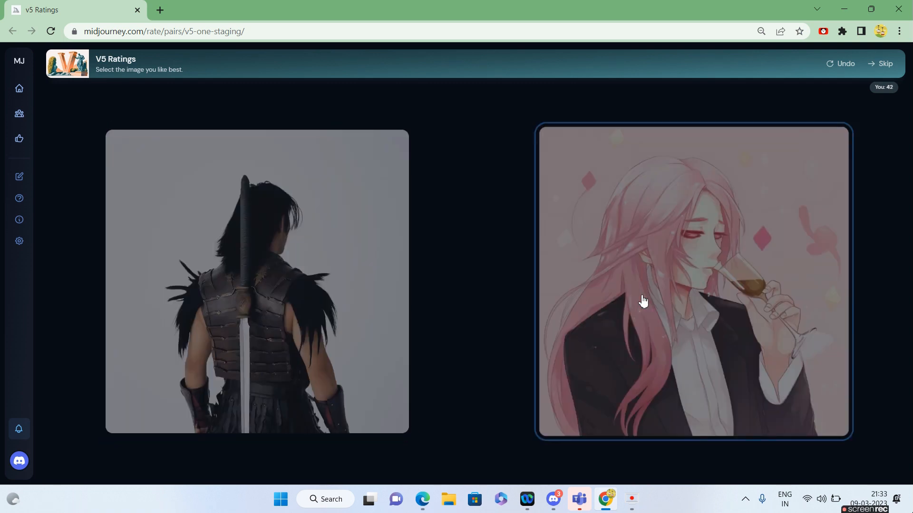
Choose the white 3D letter G, green-eared elf, intricate organic illustration and tall-tower landscape
left_click(694, 281)
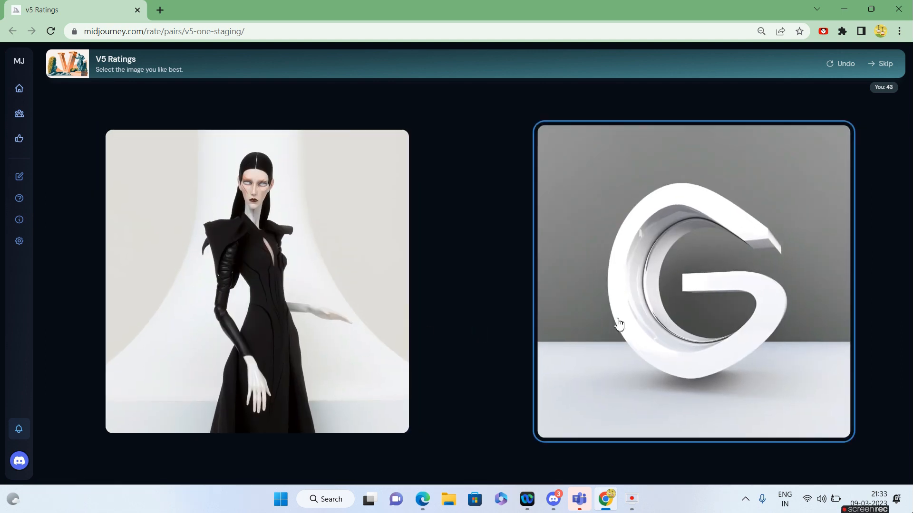
left_click(692, 282)
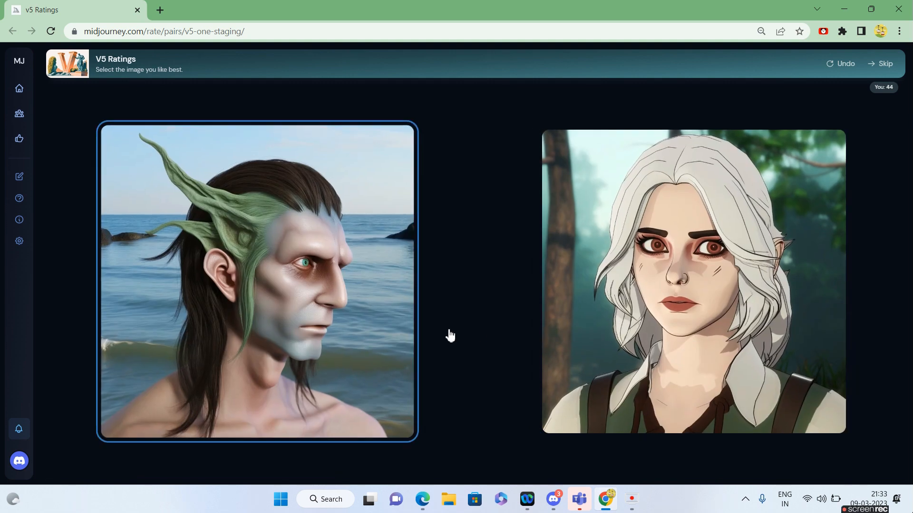
left_click(258, 282)
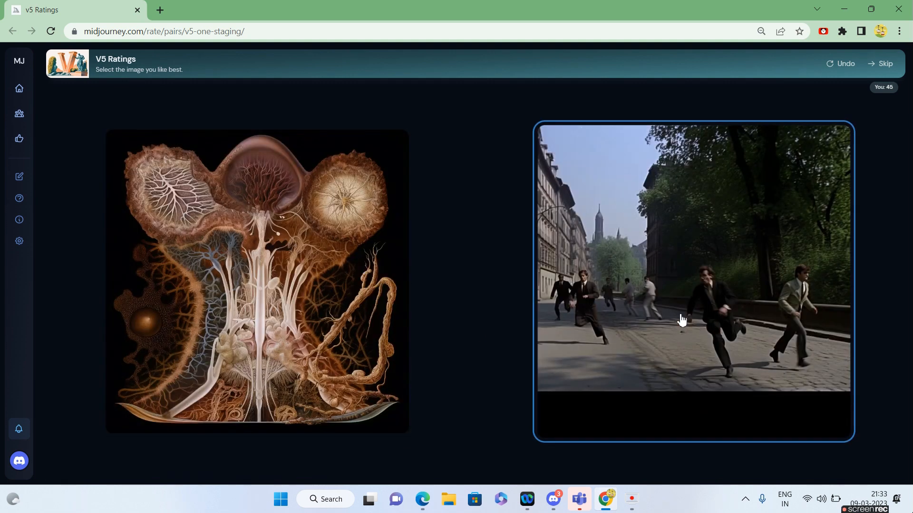
left_click(256, 281)
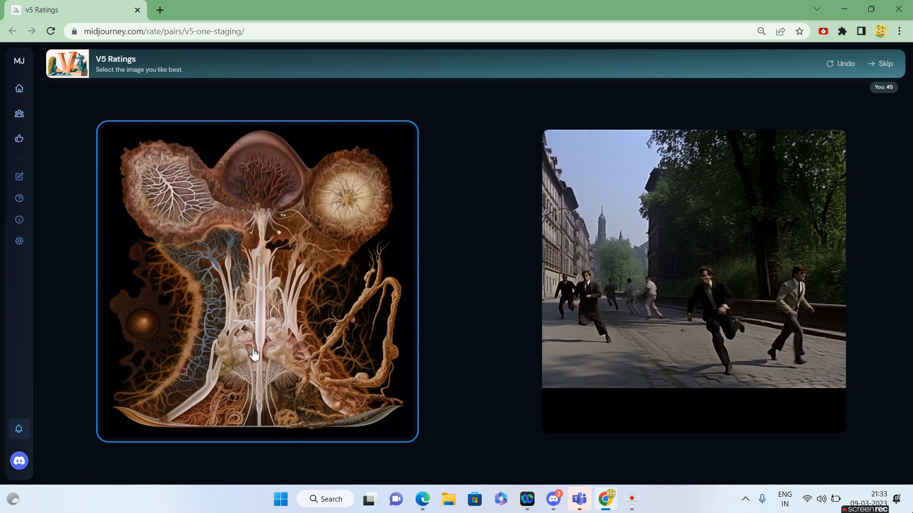
left_click(258, 281)
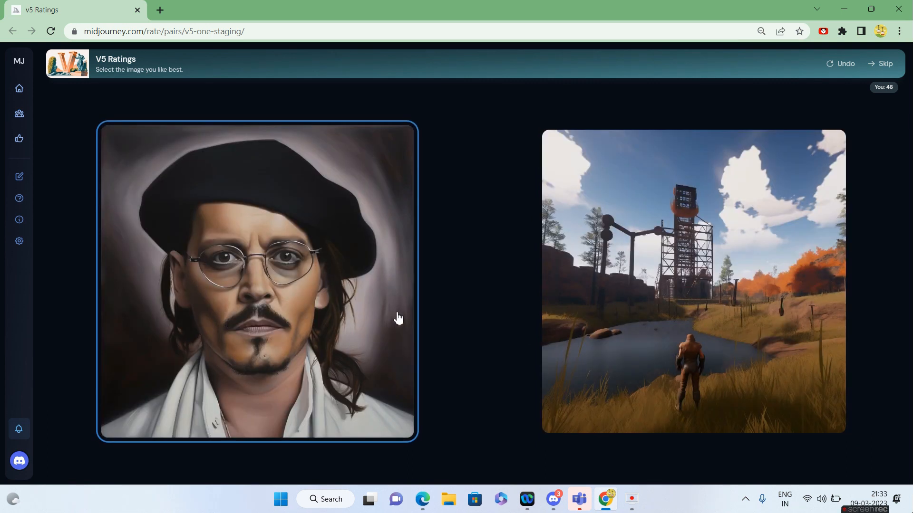
mouse_move(362, 319)
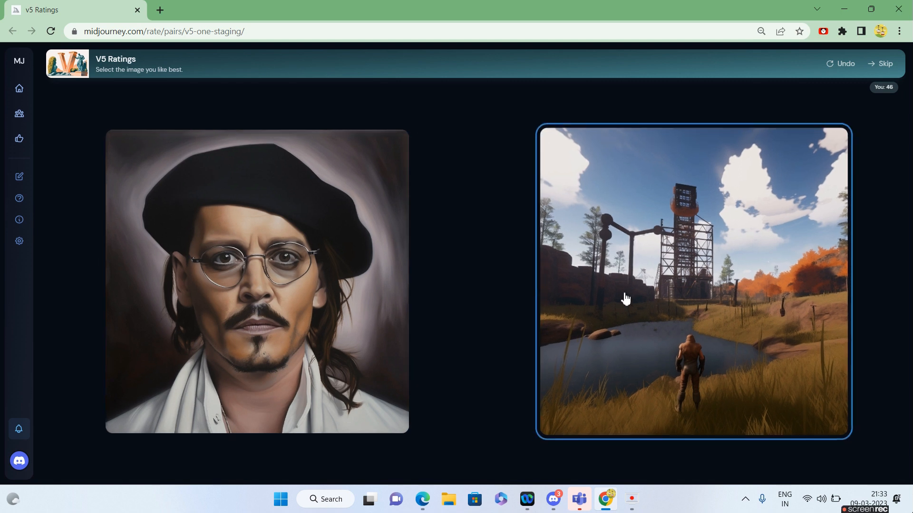
left_click(693, 281)
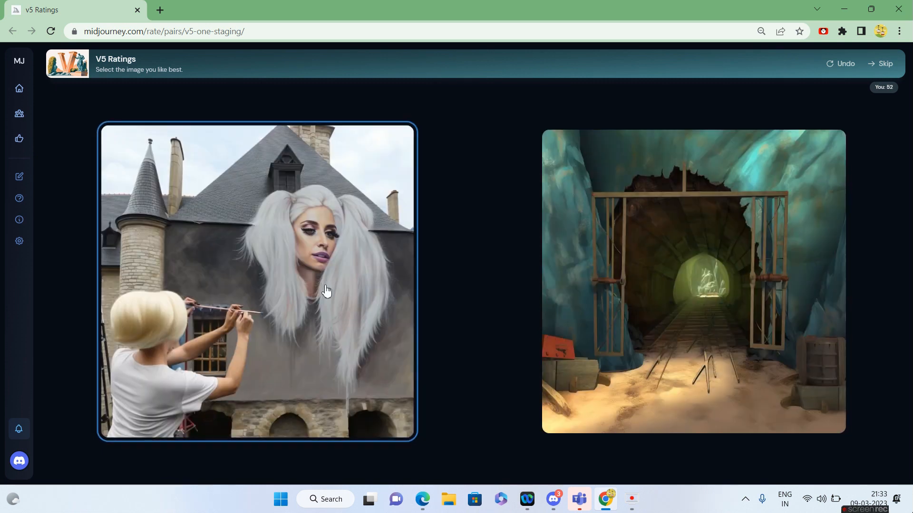
Choose the castle wall mural, skeleton tarot card, figures among flowers, man in glasses and woman with crows
left_click(258, 282)
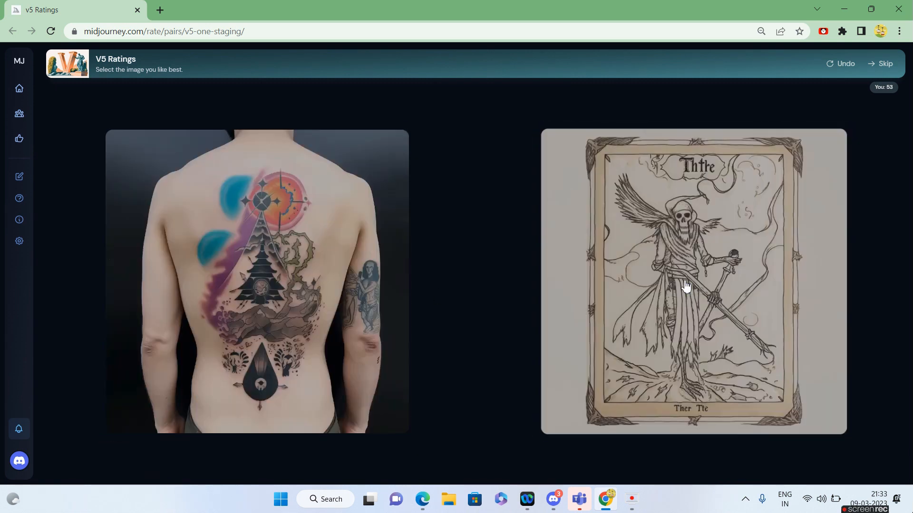
left_click(693, 282)
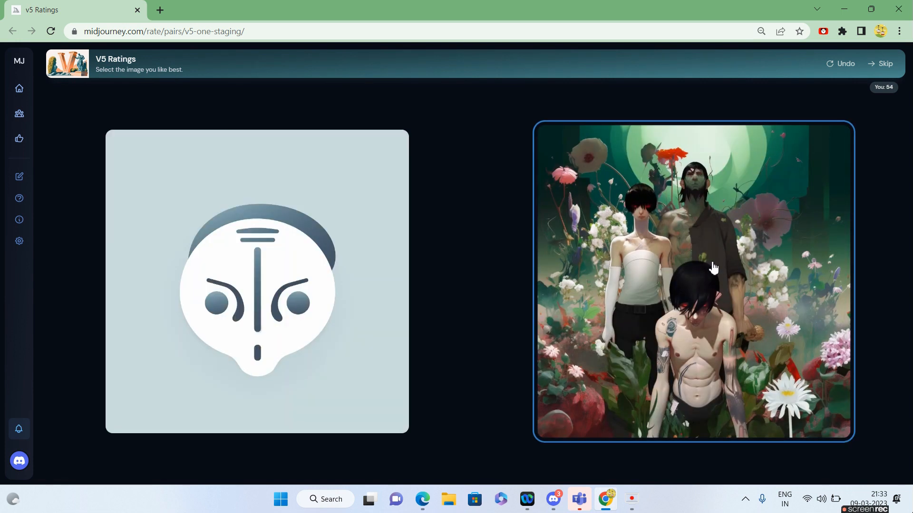
left_click(694, 281)
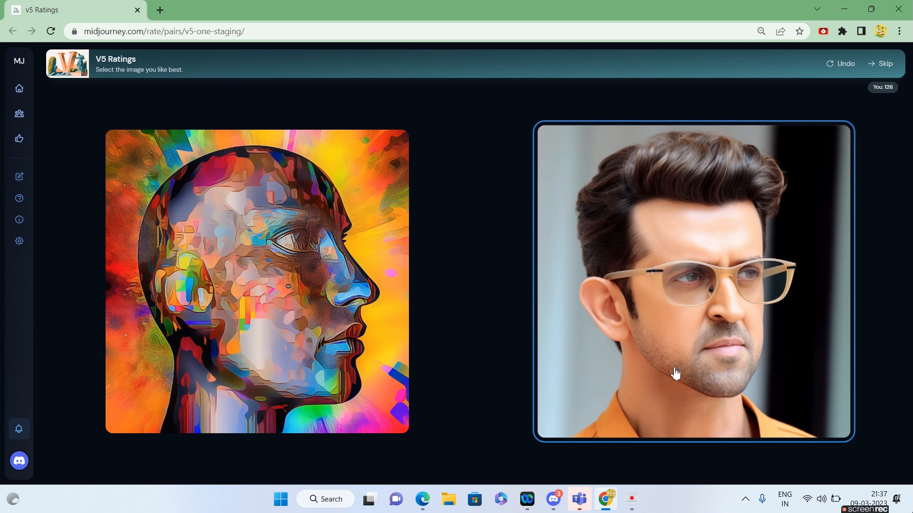
mouse_move(680, 377)
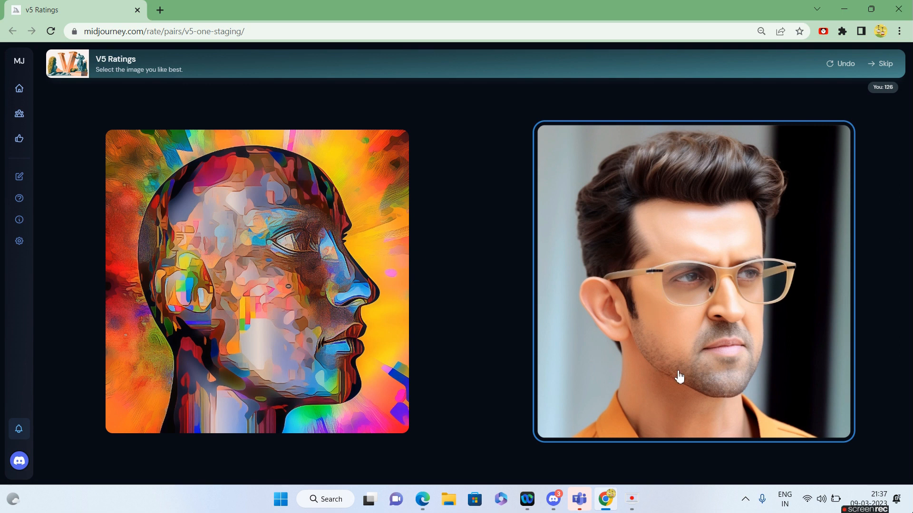
left_click(693, 282)
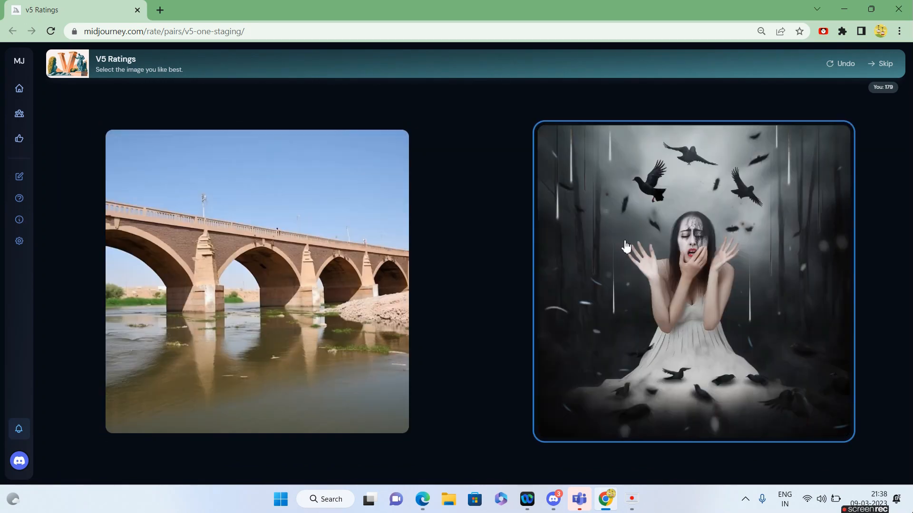
left_click(693, 282)
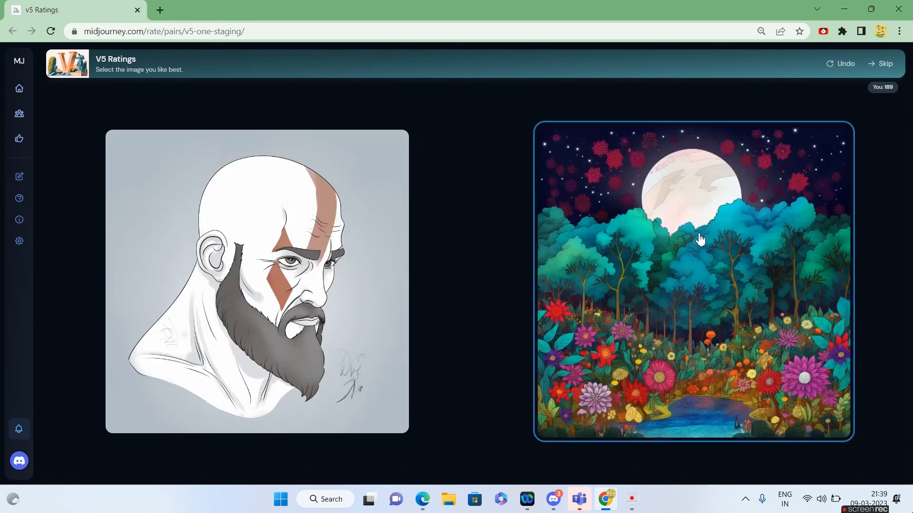
Choose the moonlit forest, mouse by whisky glass, beach sunset, conductor silhouette and decaying cartoon mouse
left_click(693, 279)
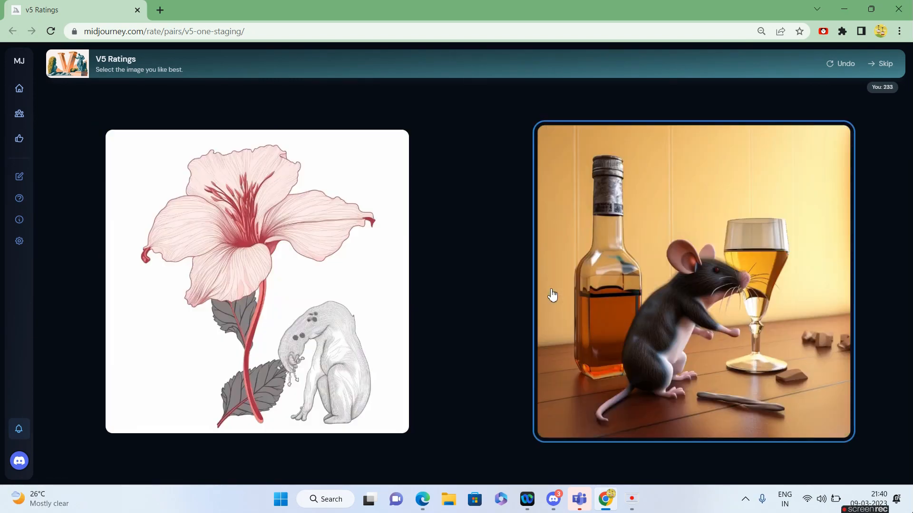
left_click(693, 286)
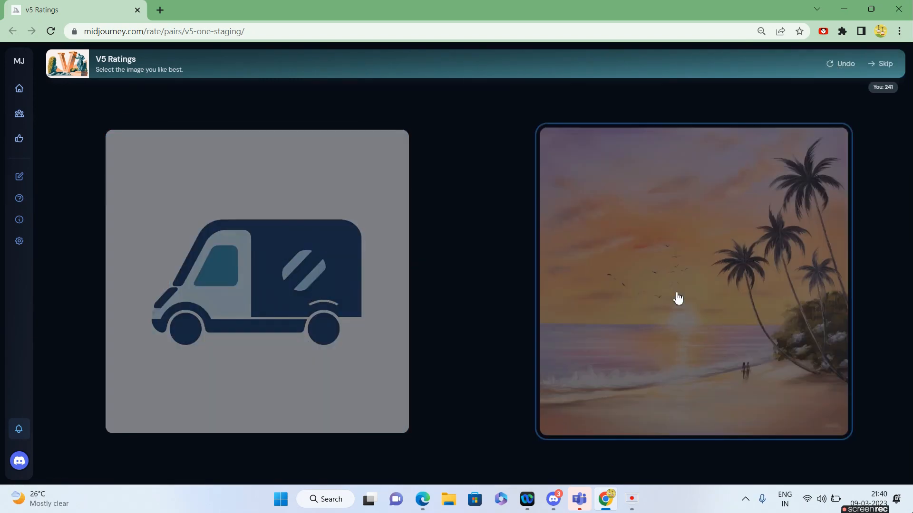
left_click(692, 281)
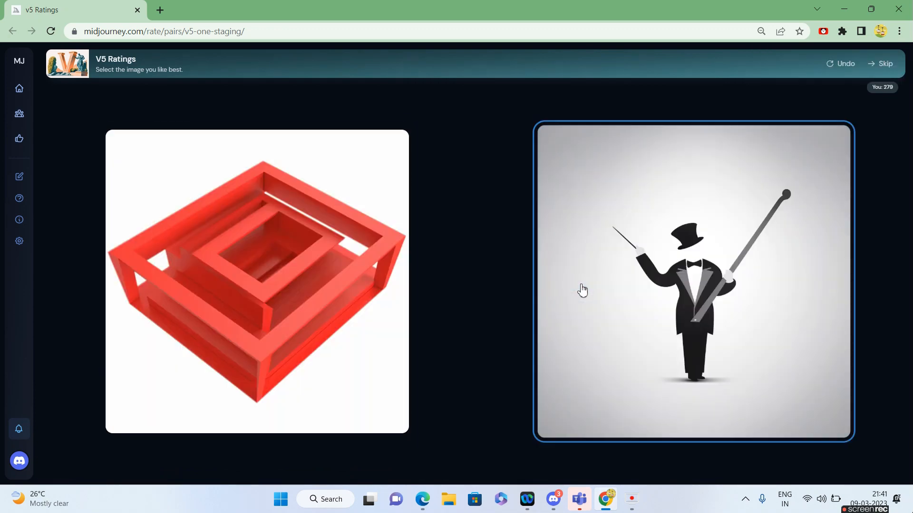
left_click(693, 283)
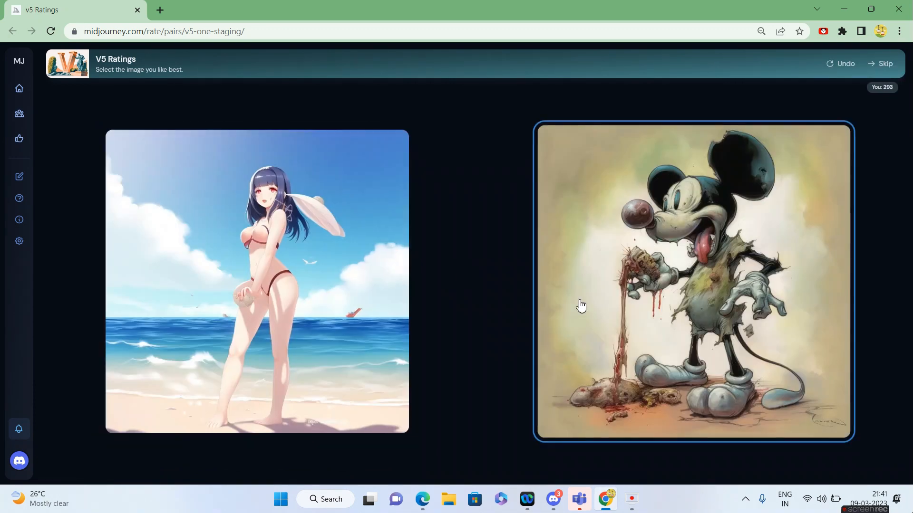
left_click(694, 282)
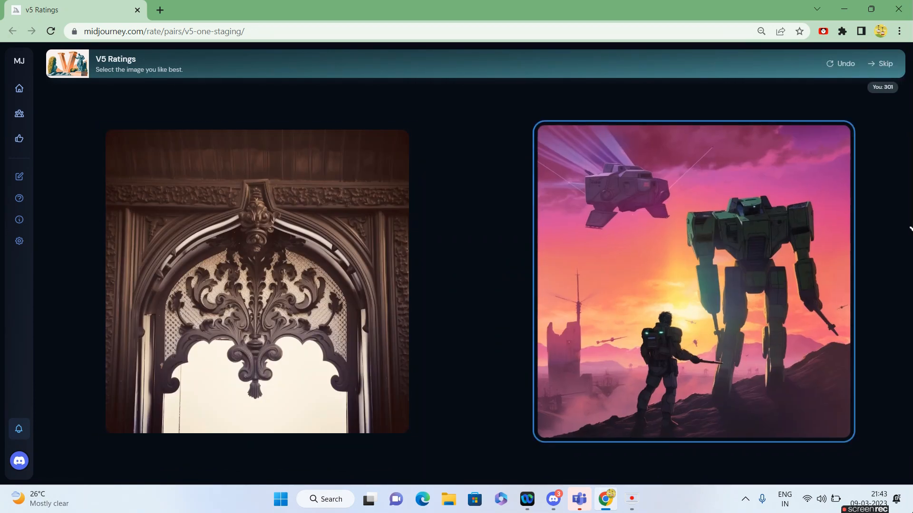